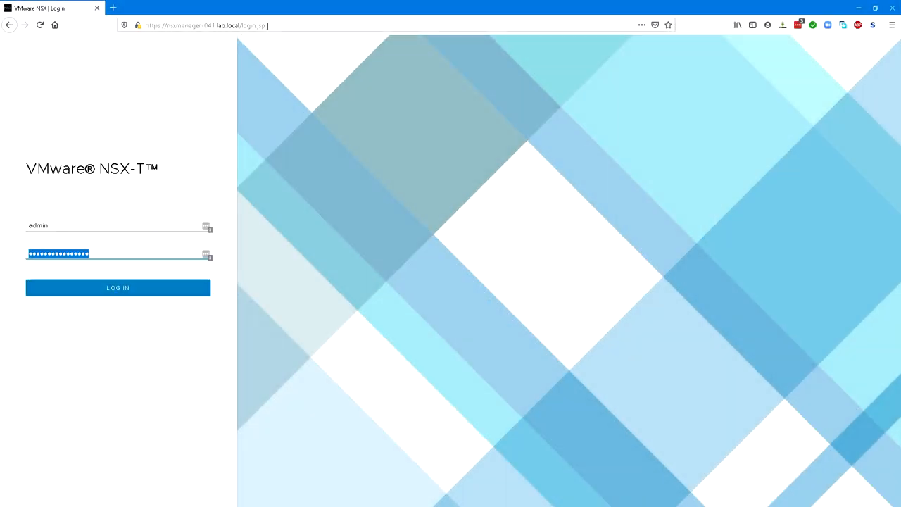
Step: Sign in as admin and accept the end user licence agreement
click(119, 287)
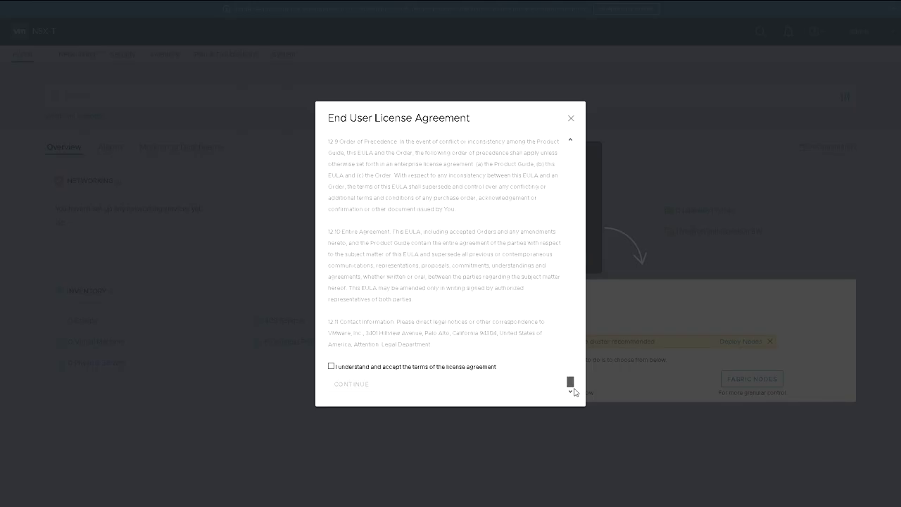
click(331, 366)
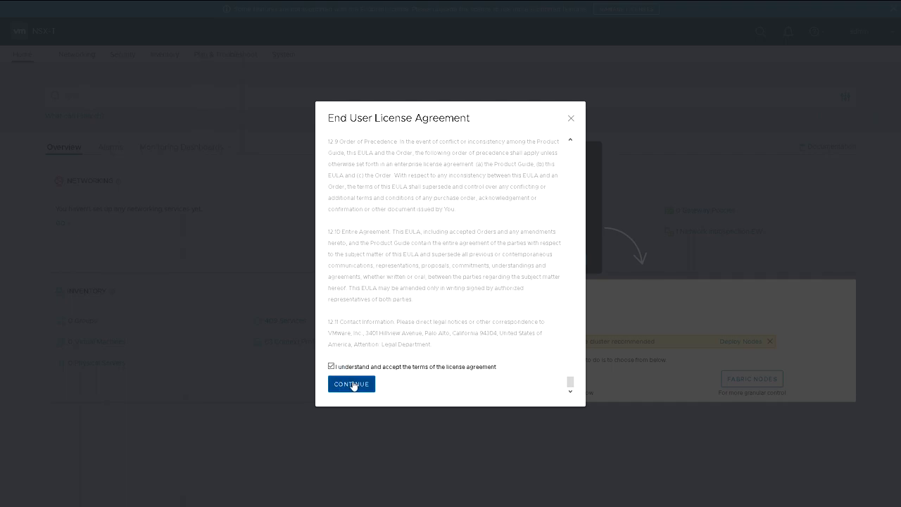
click(352, 383)
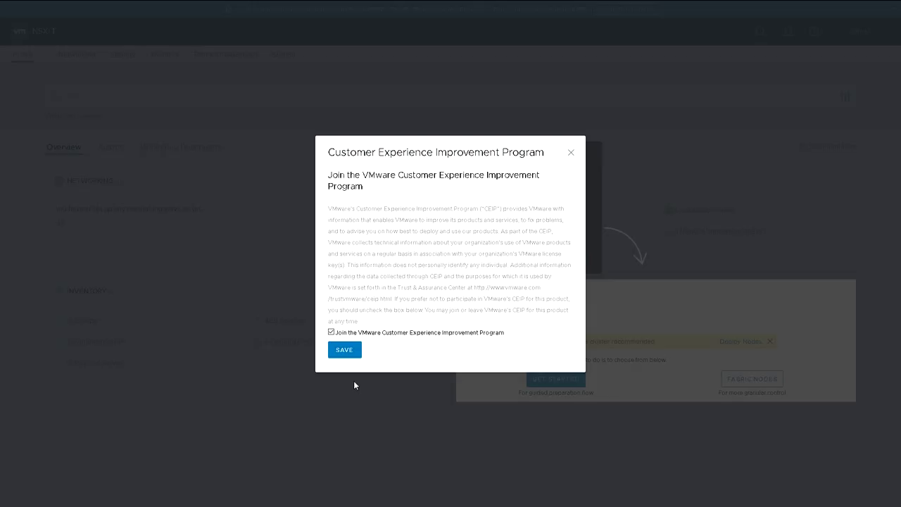
Step: Save the CEIP choice and dismiss the welcome message with 'Don't show this again' ticked
click(343, 349)
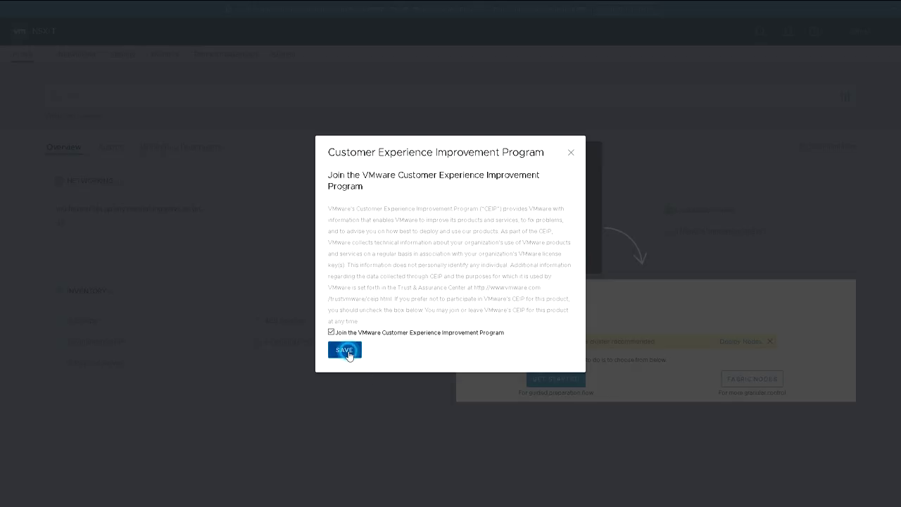
click(344, 349)
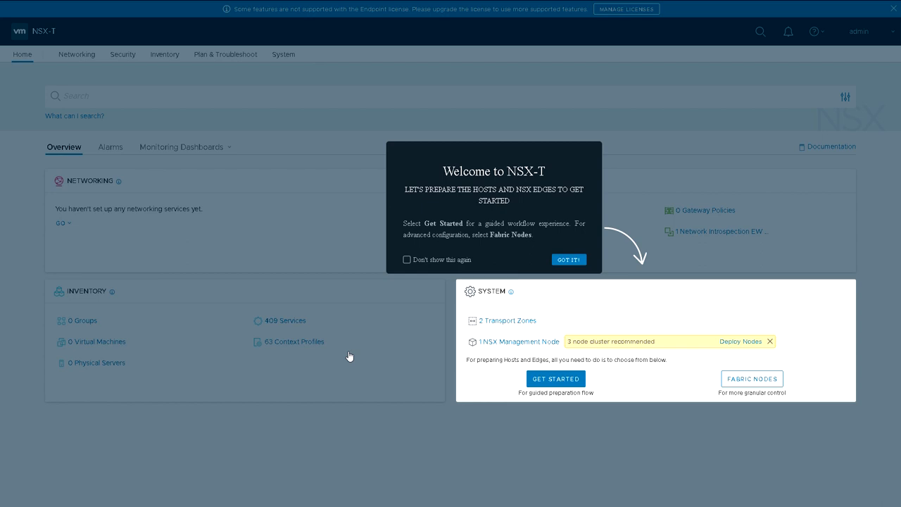
click(406, 259)
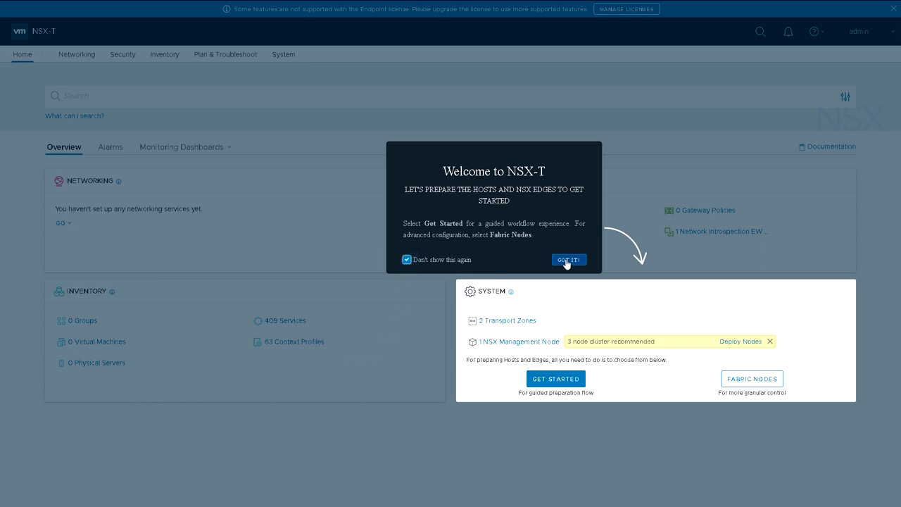
click(568, 259)
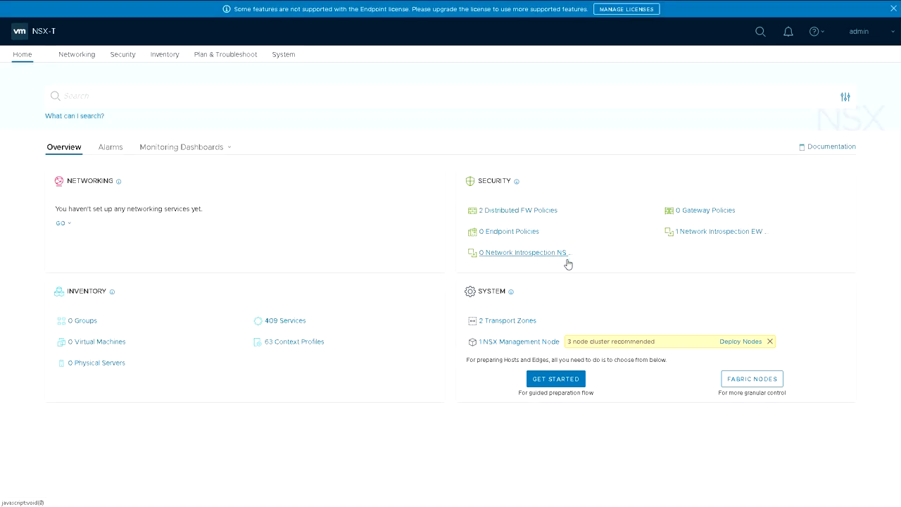
mouse_move(549, 265)
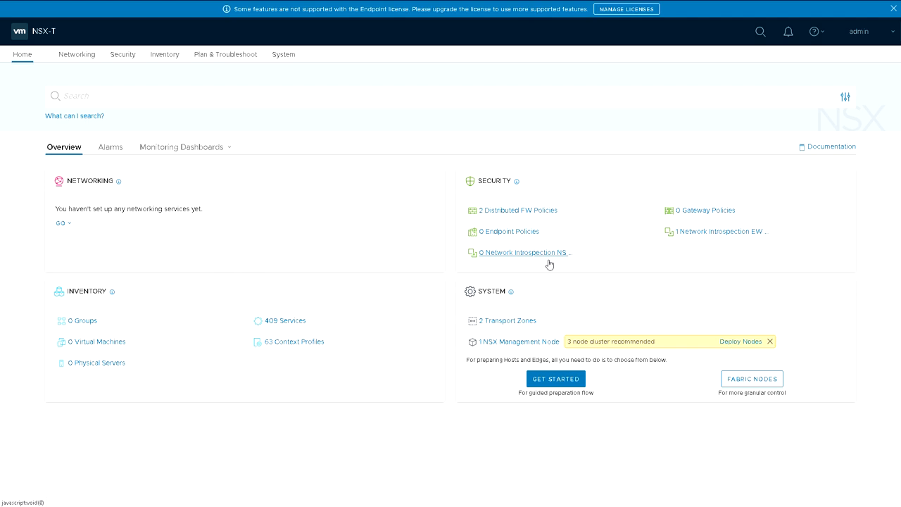
mouse_move(341, 256)
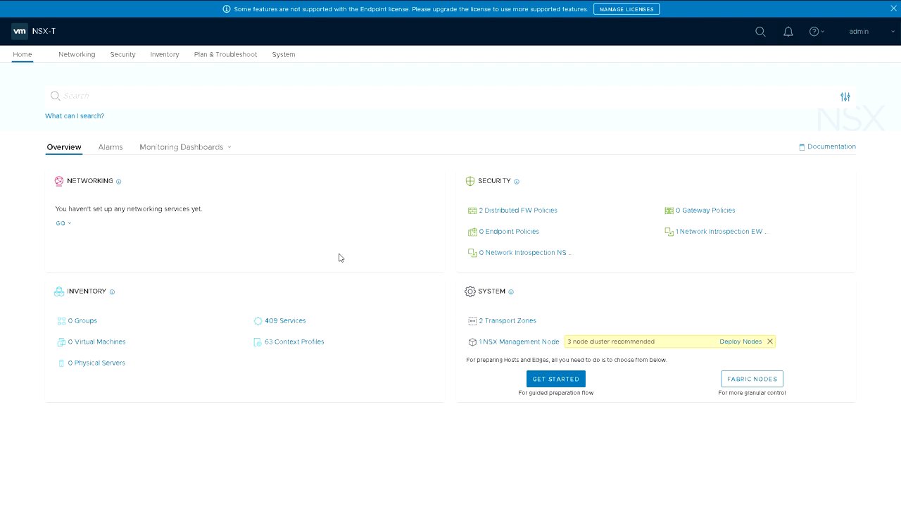
mouse_move(603, 213)
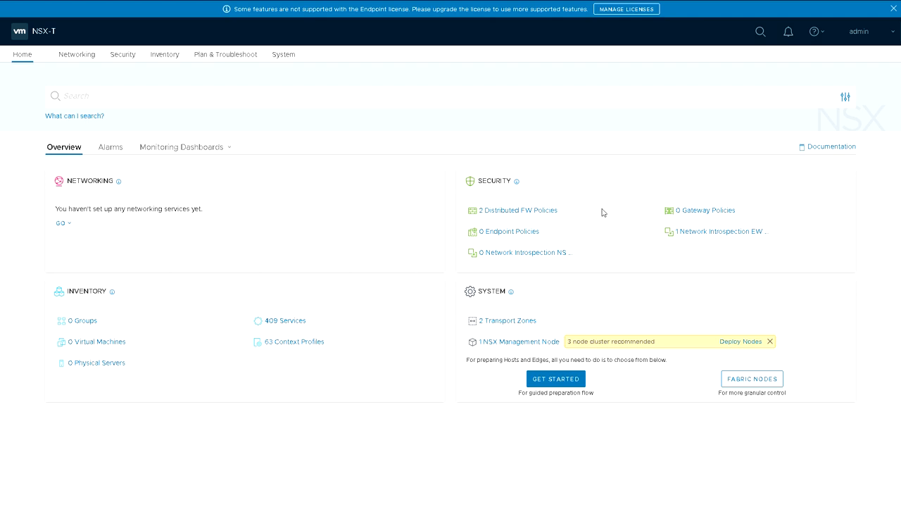
mouse_move(524, 252)
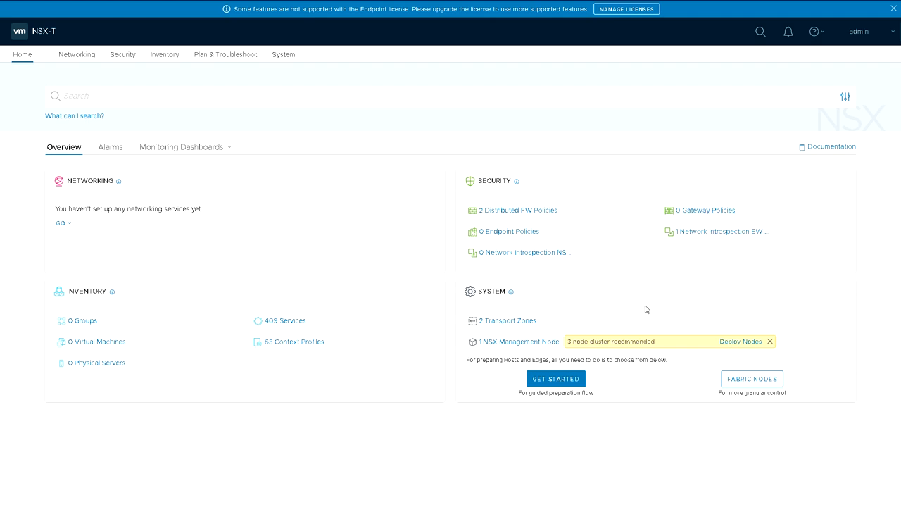
mouse_move(752, 379)
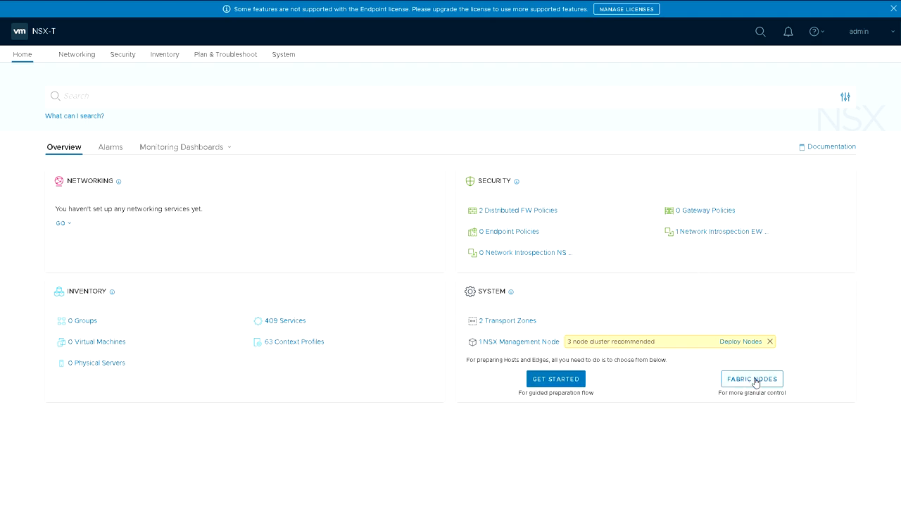
mouse_move(667, 377)
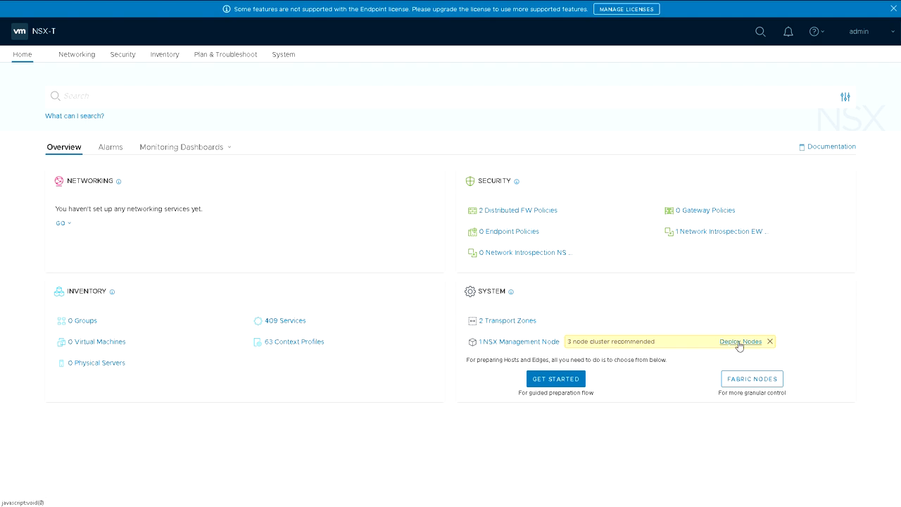
Step: Go via Deploy Nodes and the Appliances banner link to the empty Compute Managers list under Fabric
click(741, 343)
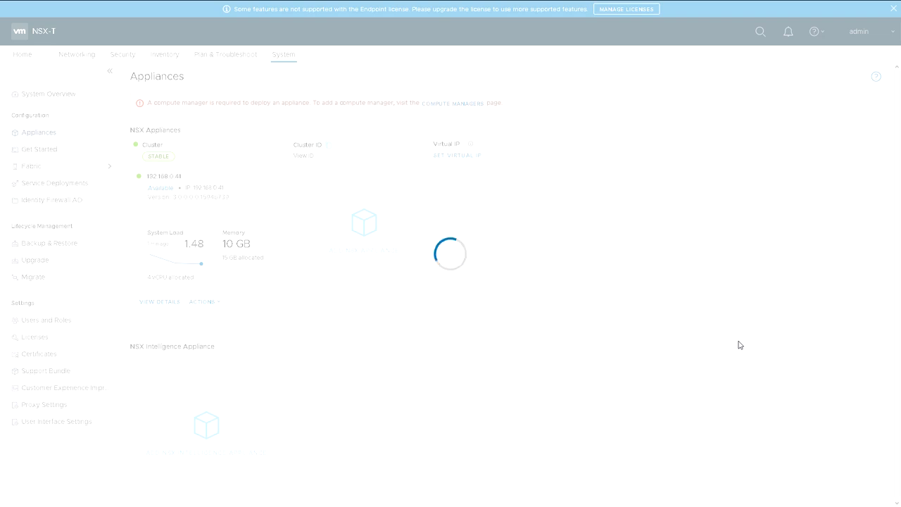
mouse_move(610, 294)
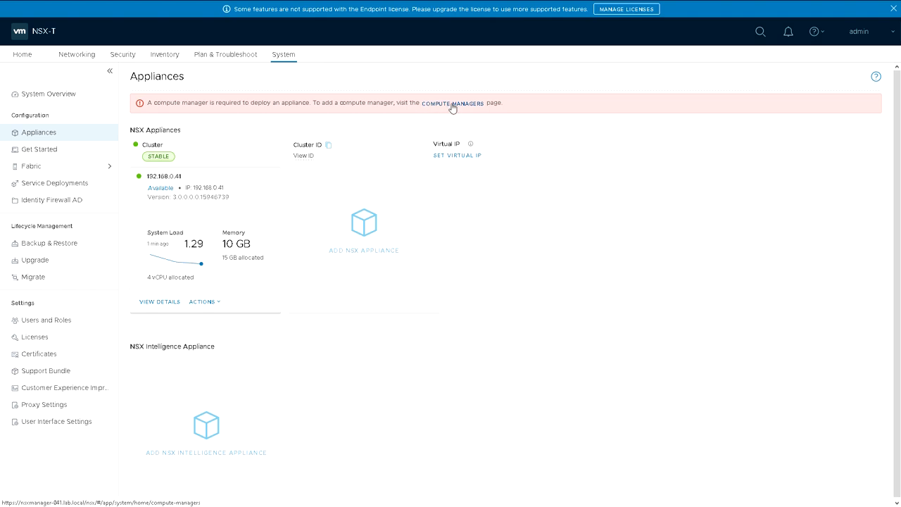
click(453, 102)
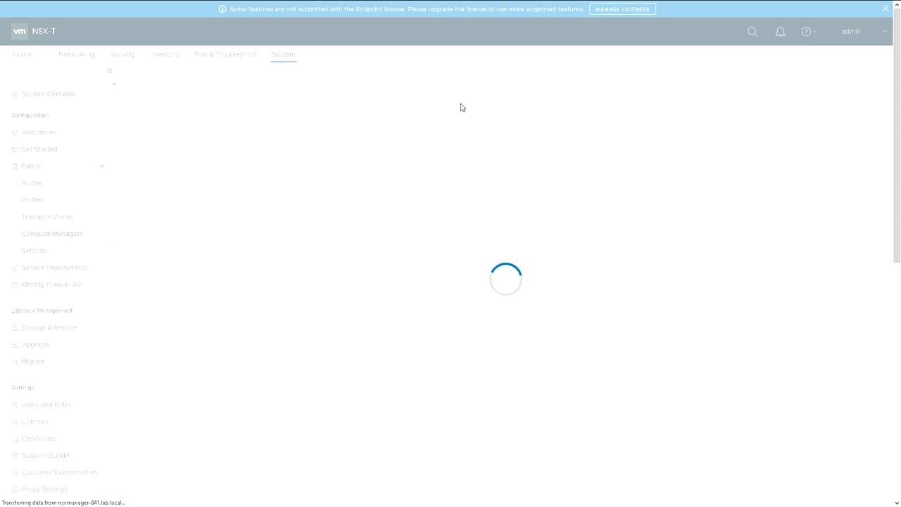
click(51, 234)
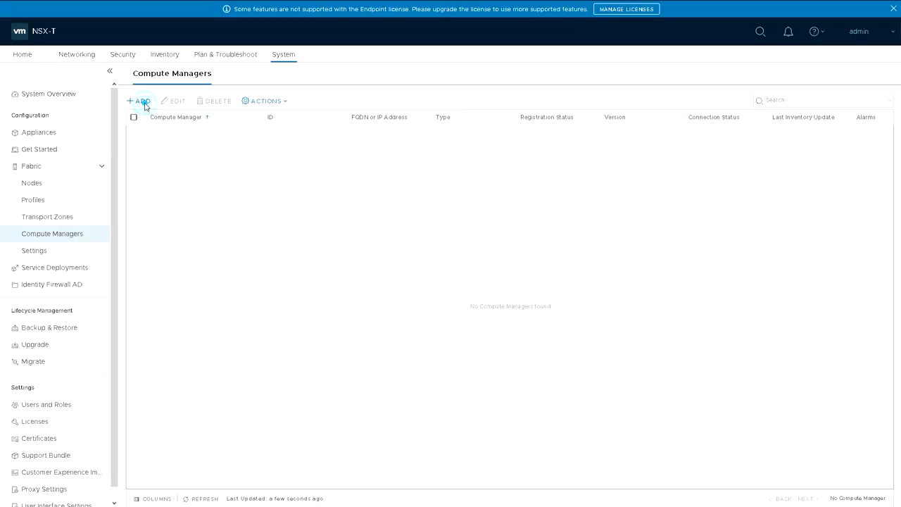
Step: Add compute manager vcenter-020 with its address, credentials and Enable Trust on, accepting the server thumbprint
click(141, 101)
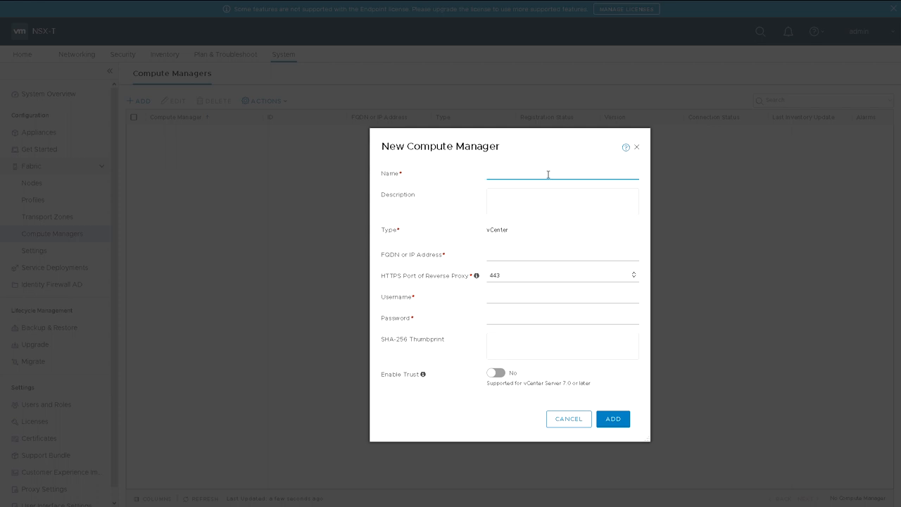
text(vcenter-020)
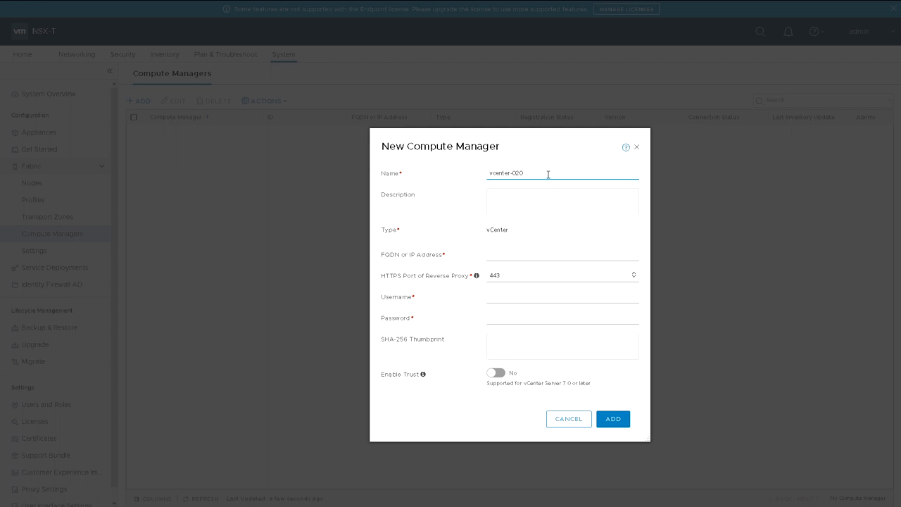
click(562, 261)
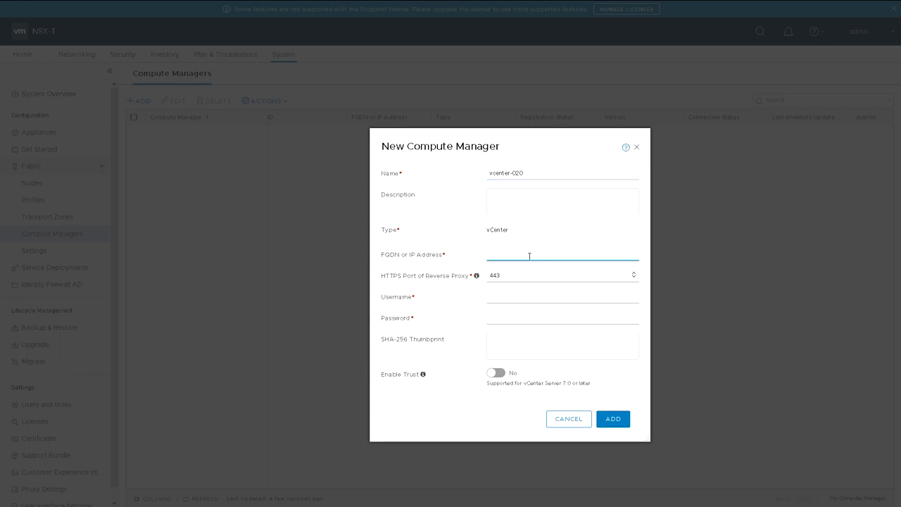
text(192.168.0.20)
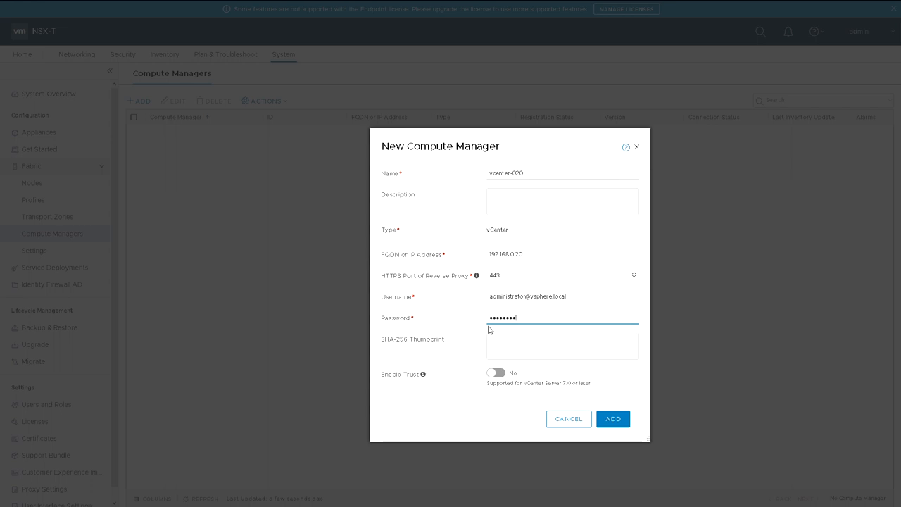
mouse_move(497, 375)
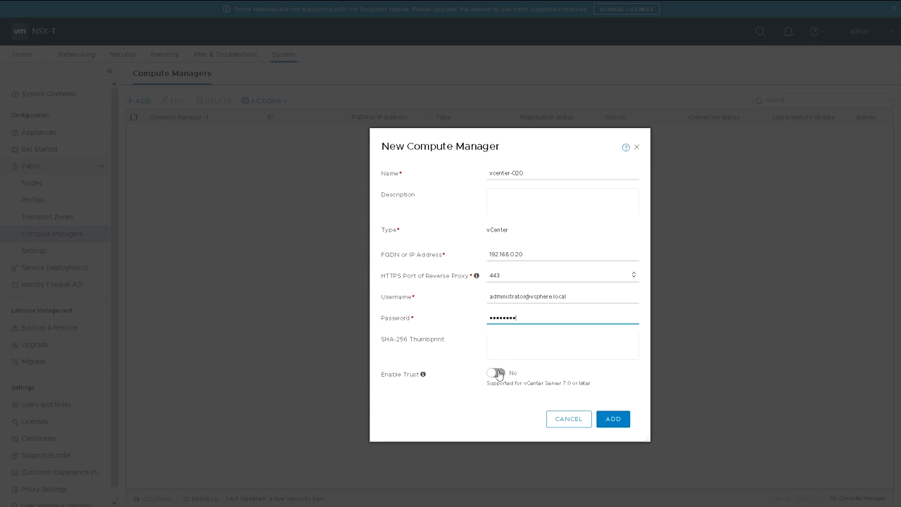
click(496, 372)
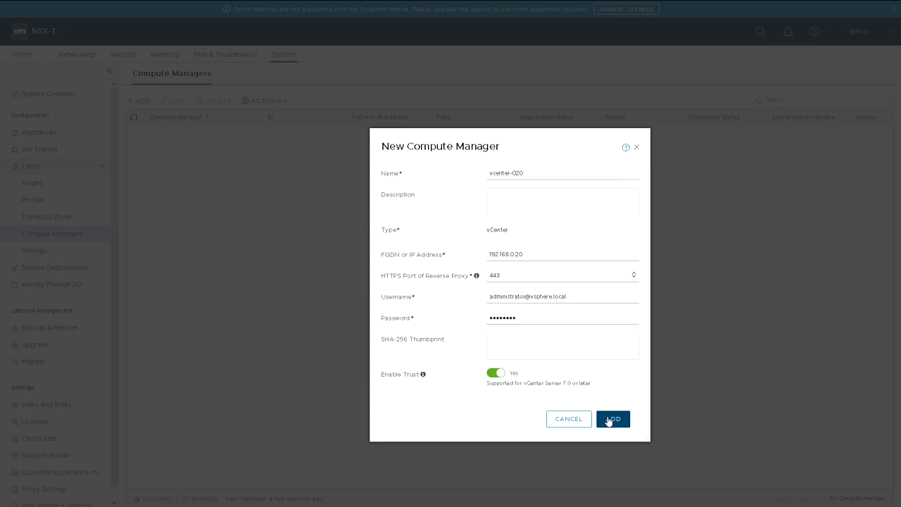
click(613, 420)
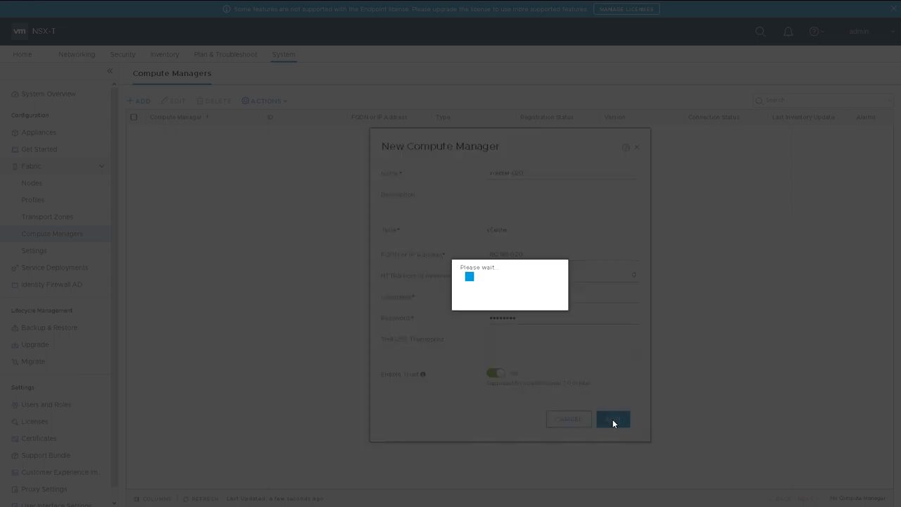
click(612, 419)
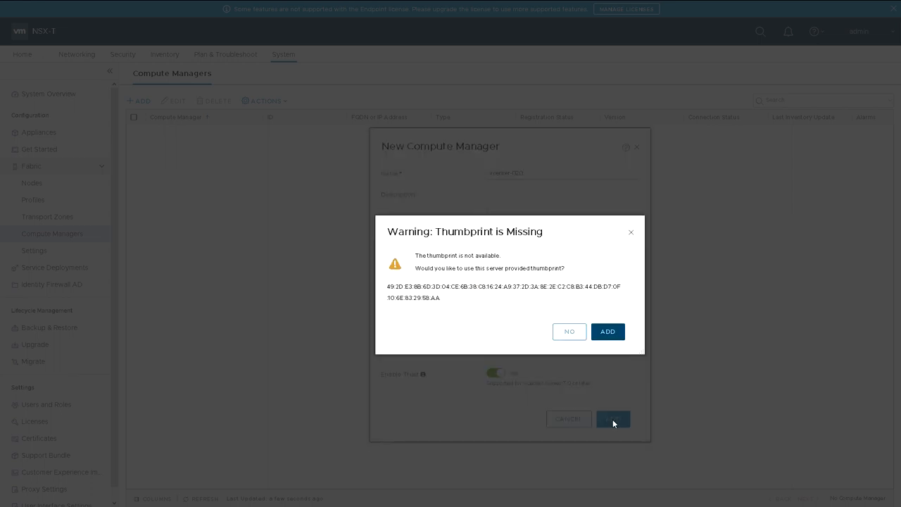
click(607, 332)
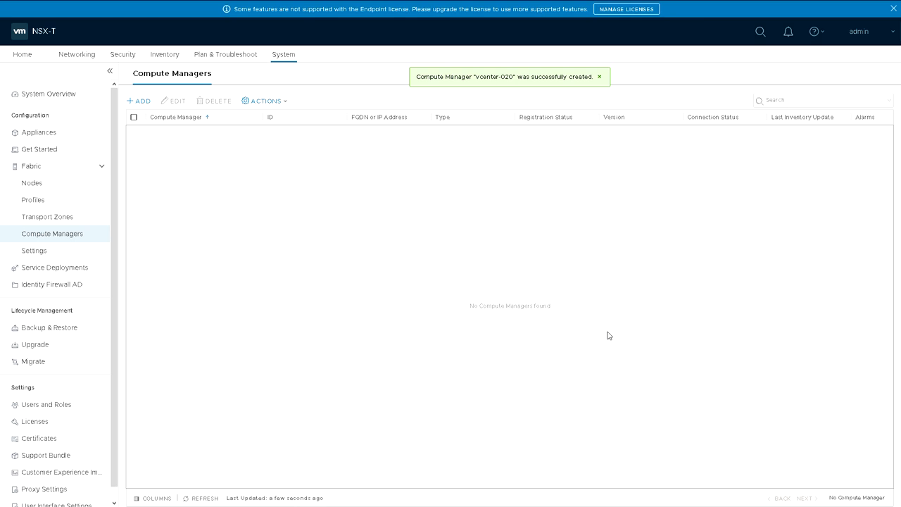
Step: Dismiss the success notice and return to System > Appliances showing the single manager node
click(598, 76)
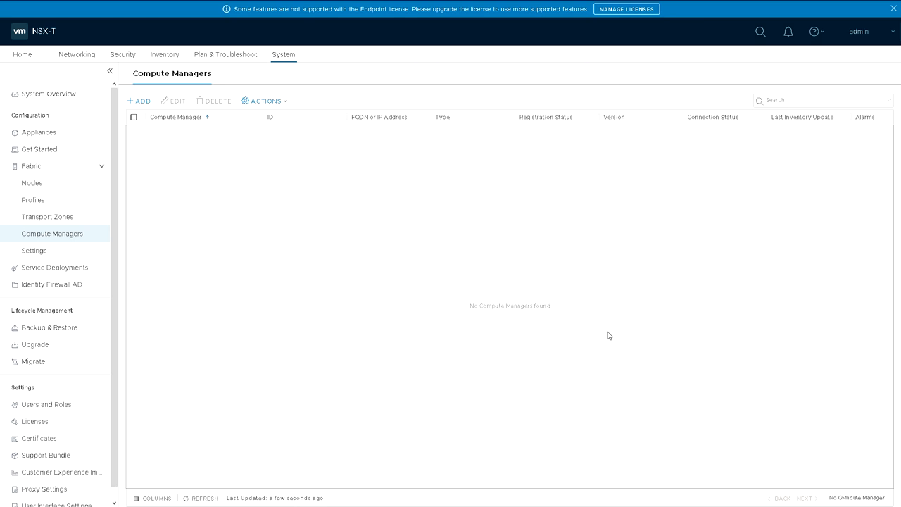
mouse_move(355, 299)
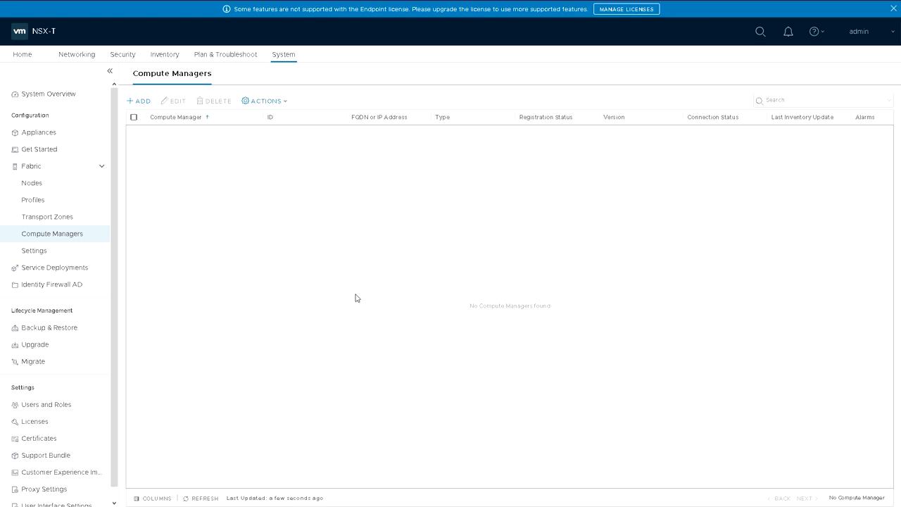
mouse_move(31, 183)
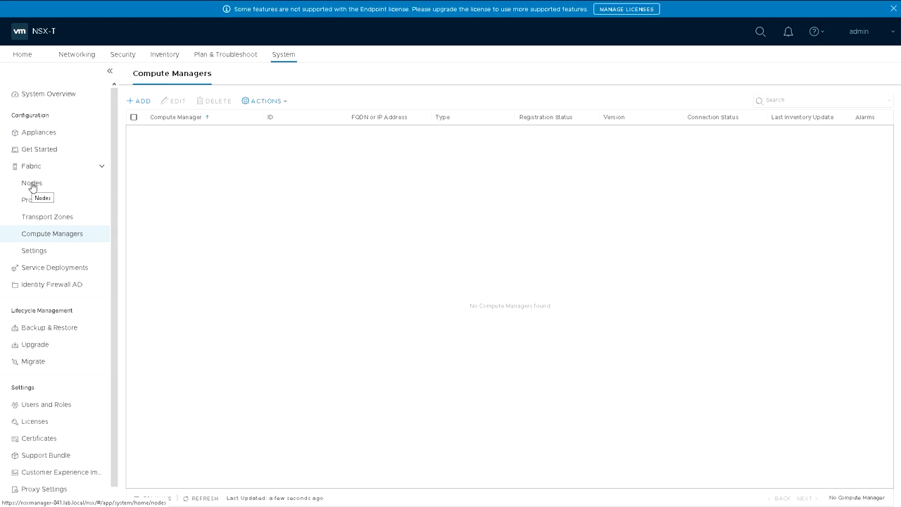
click(31, 183)
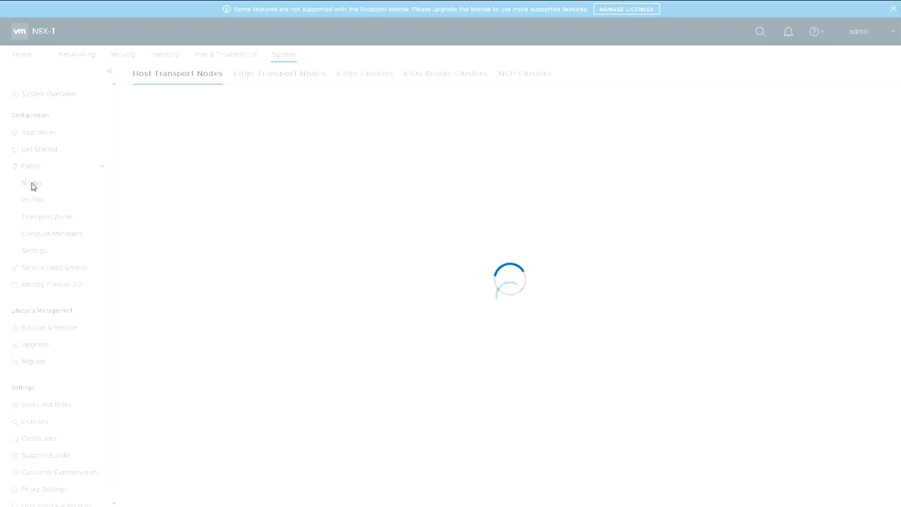
click(31, 183)
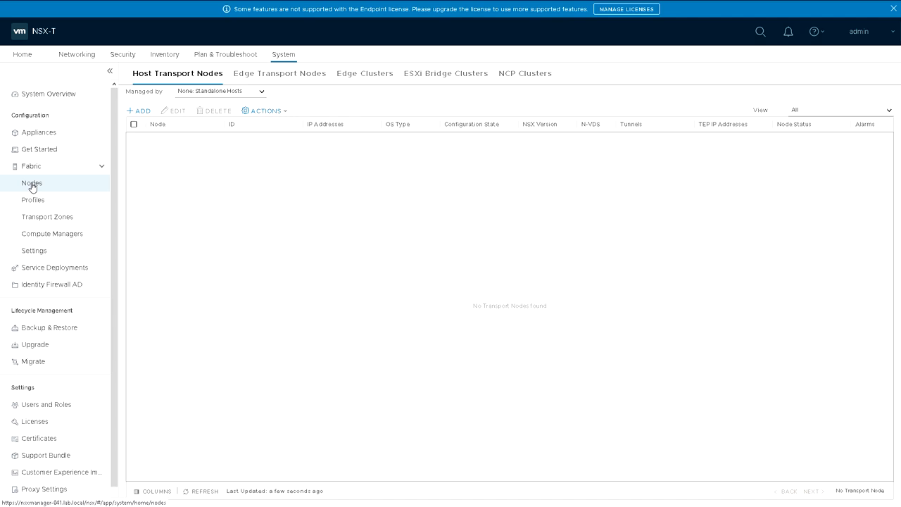
mouse_move(44, 166)
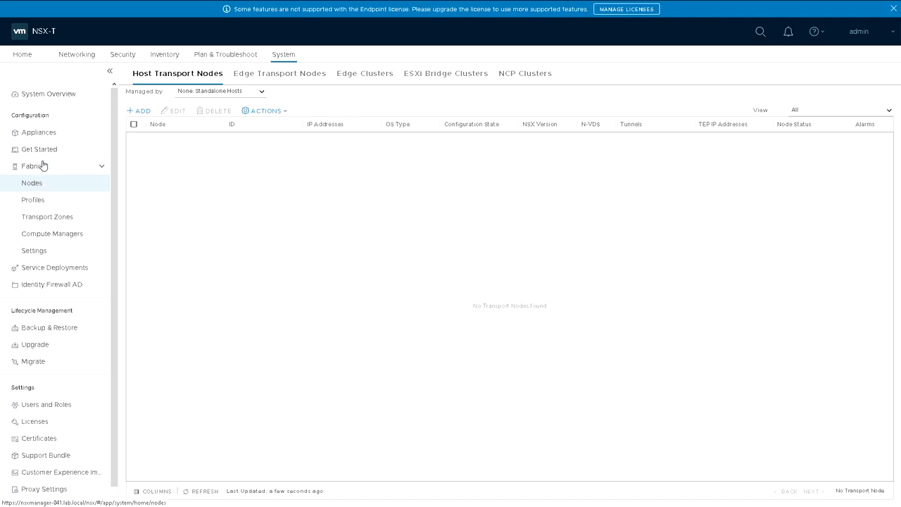
click(39, 132)
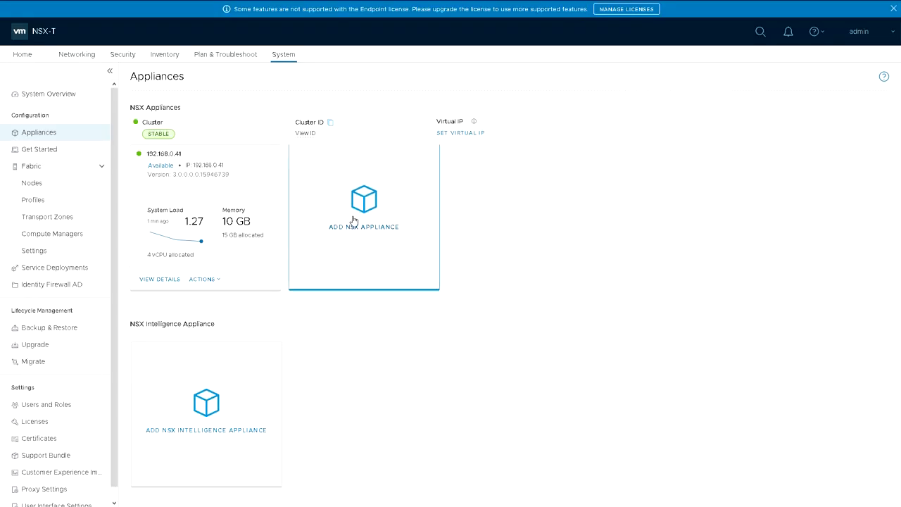
mouse_move(361, 214)
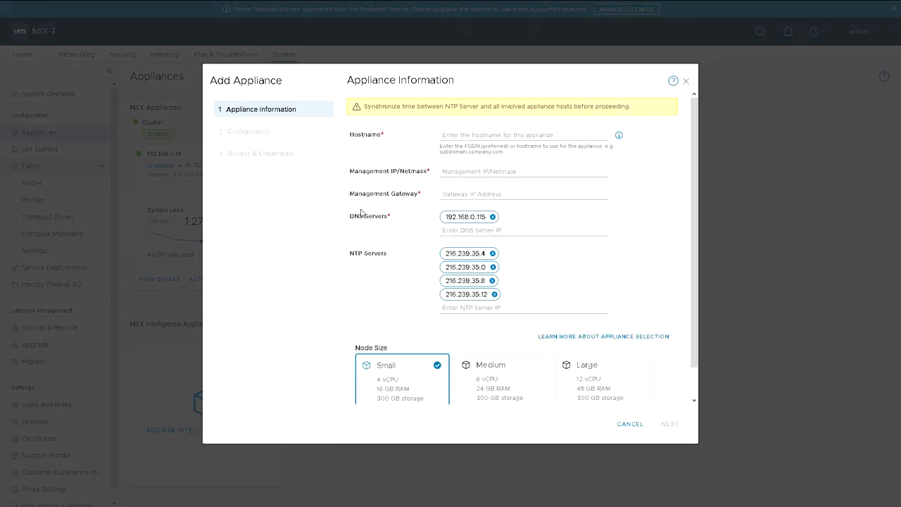
Step: Enter hostname nsxmanager-042.lab.local, management IP 192.168.0.42/24 and gateway 192.168.0.1, keeping Small size
click(524, 135)
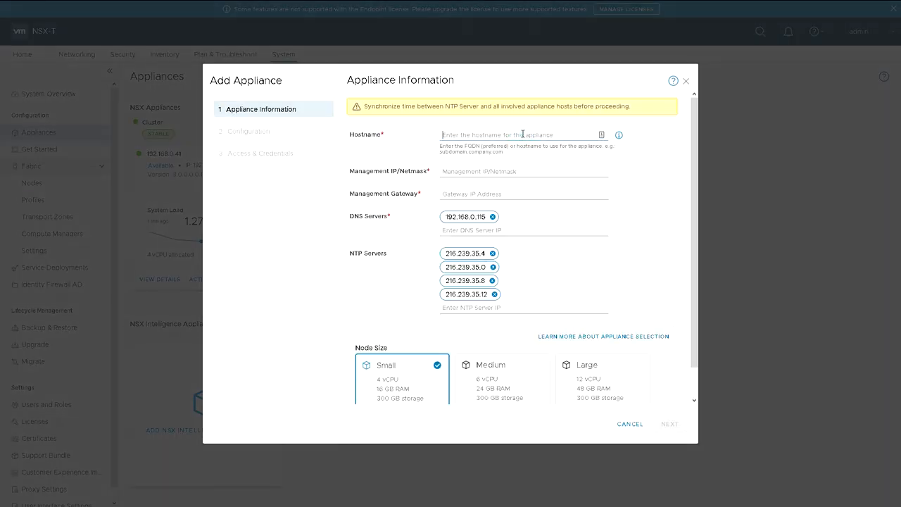
text(nsxmanager-042.lab)
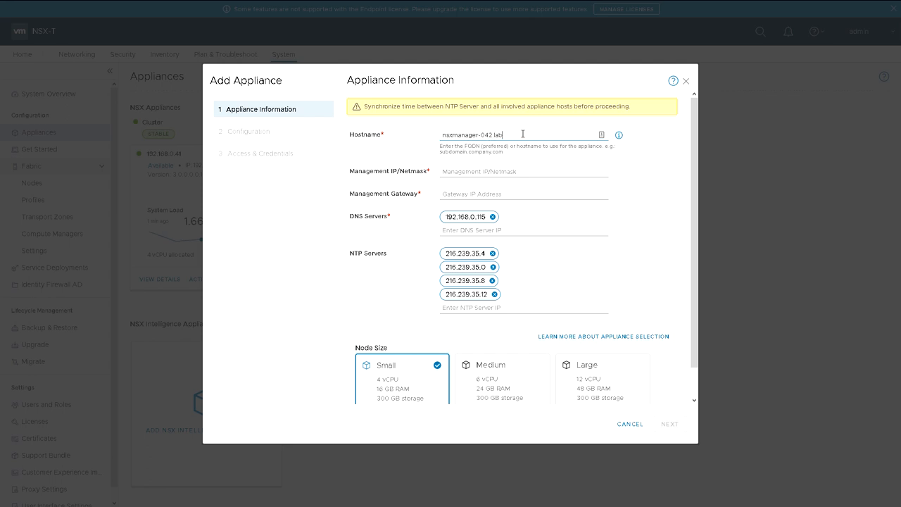
text(.local)
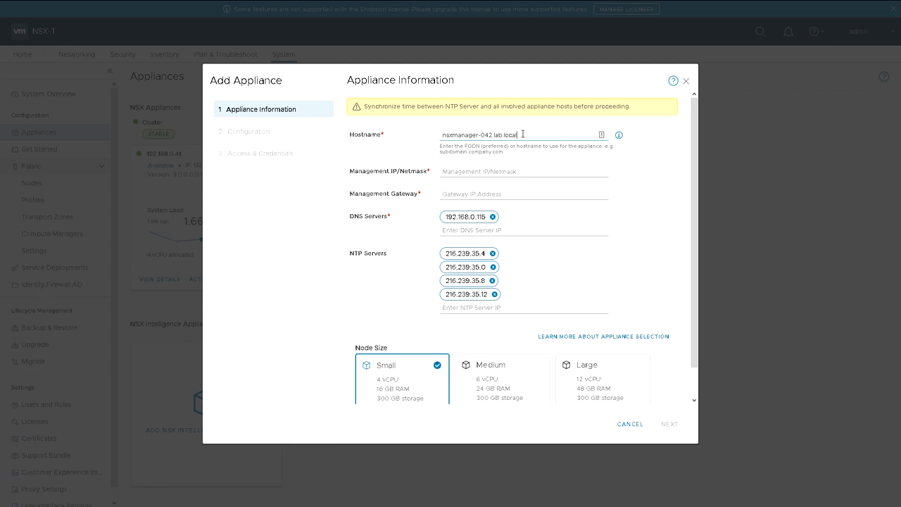
click(524, 172)
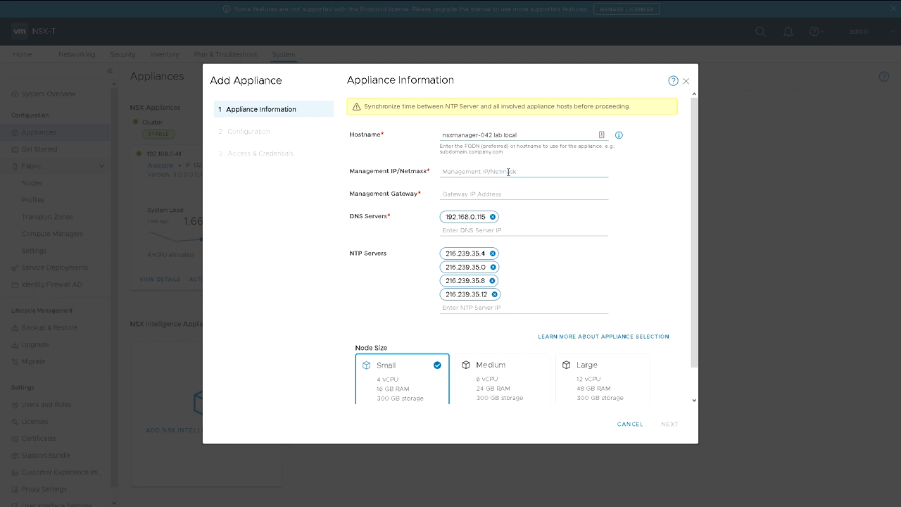
text(192.168.0.42/)
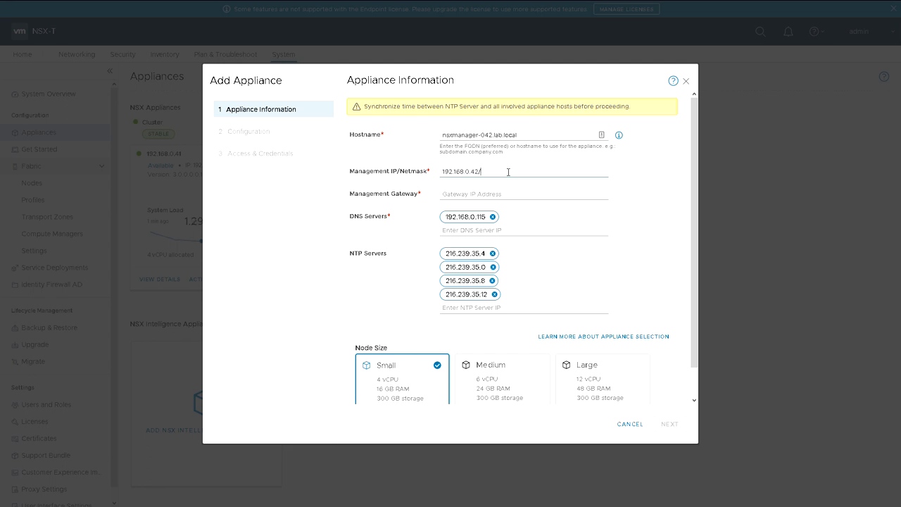
text(24)
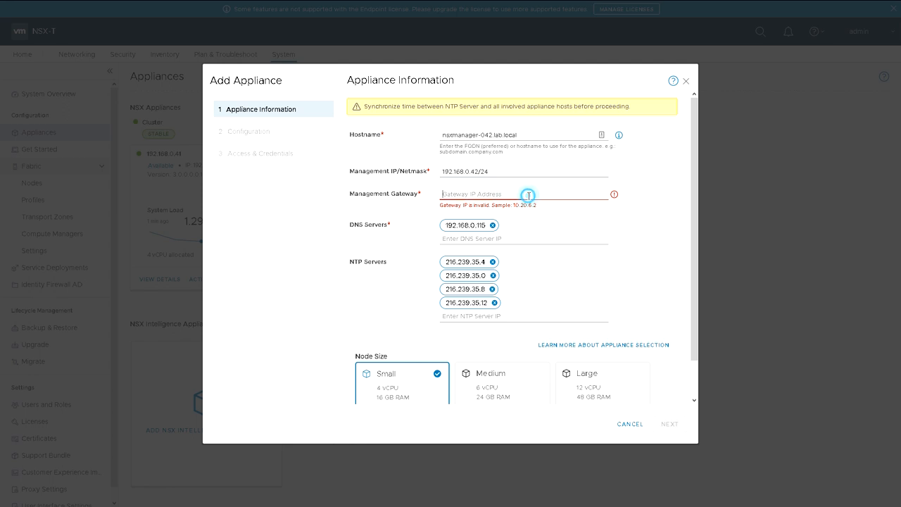
text(192.168.0.1)
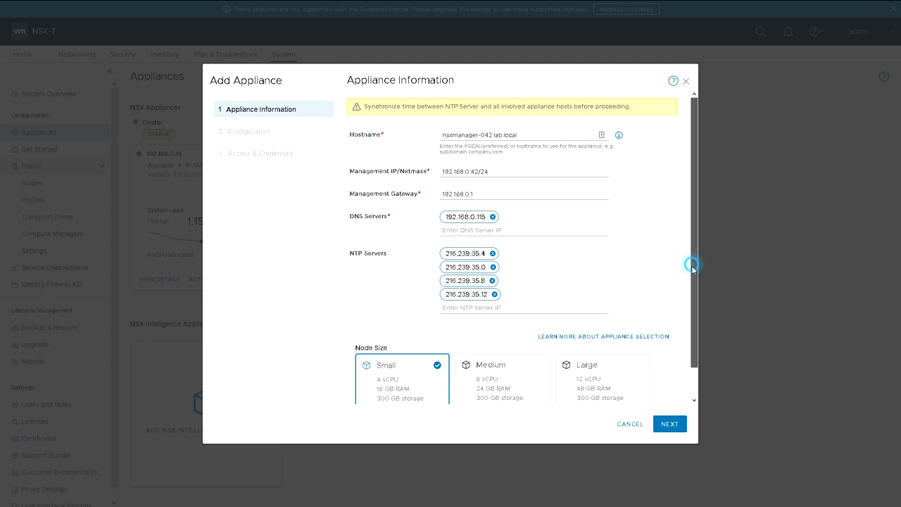
scroll(down, 3)
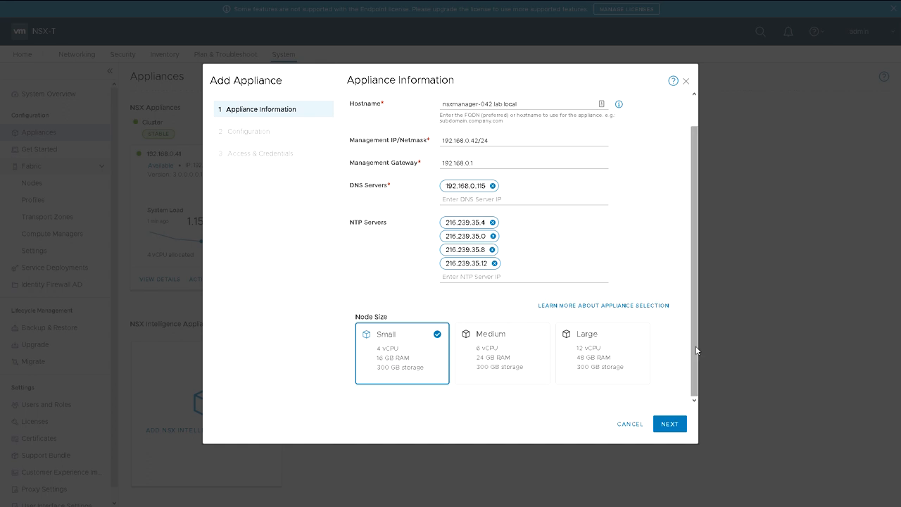
mouse_move(670, 423)
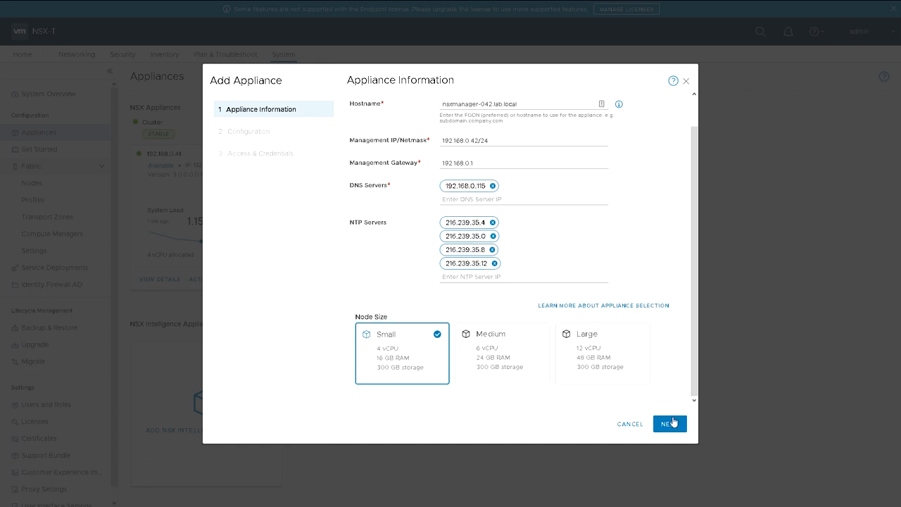
Step: Advance to Configuration and place the appliance on host-22 and the nsx-manager datastore
click(668, 422)
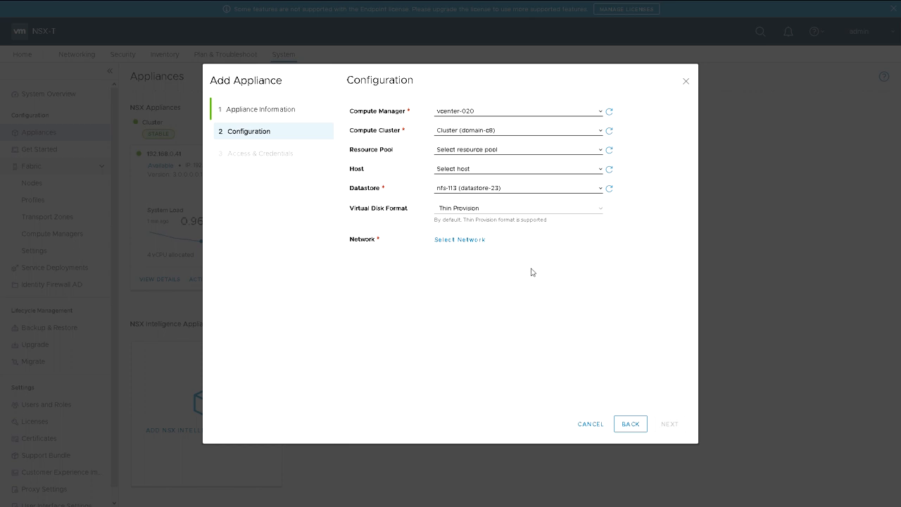
mouse_move(597, 175)
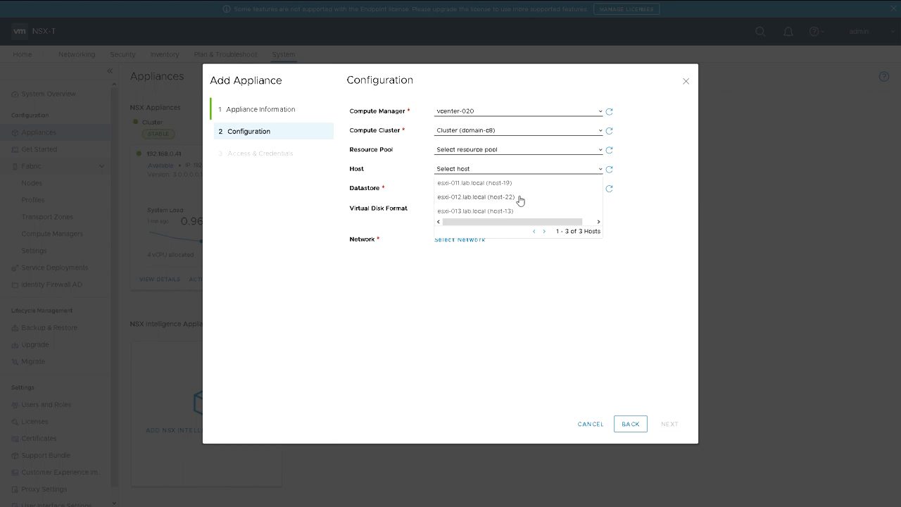
click(476, 197)
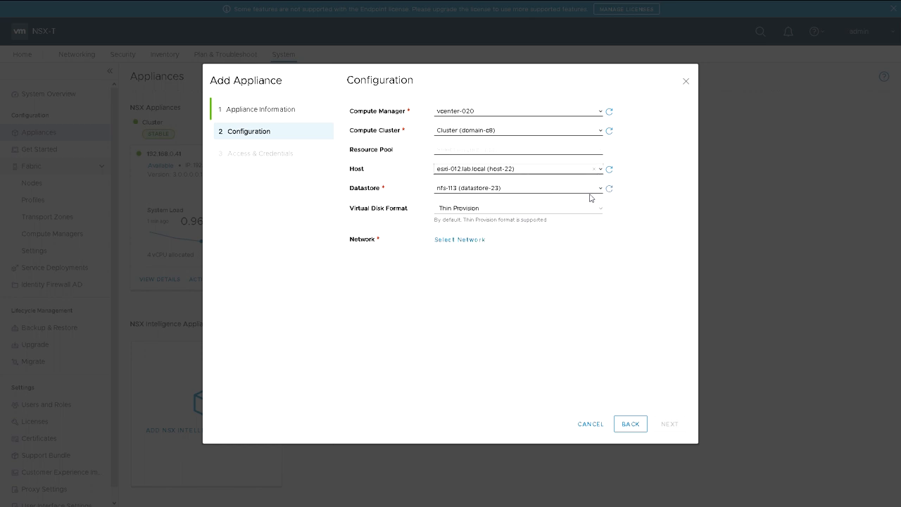
click(596, 188)
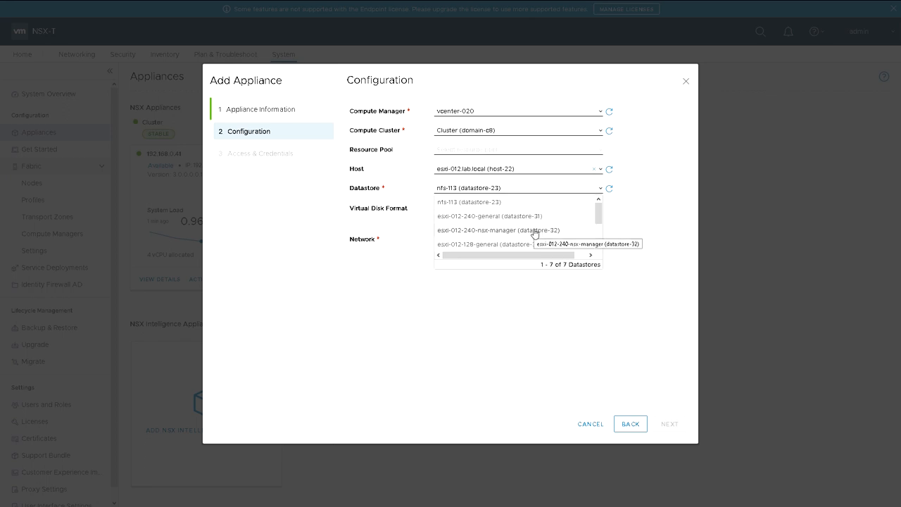
click(513, 230)
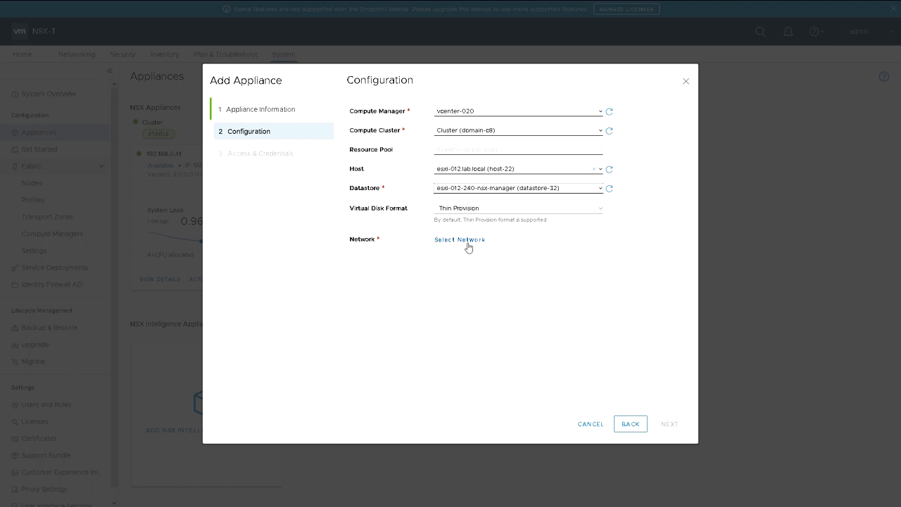
Step: Attach the appliance to the dfd-0-vlan-0000 network and continue to Access & Credentials
click(459, 239)
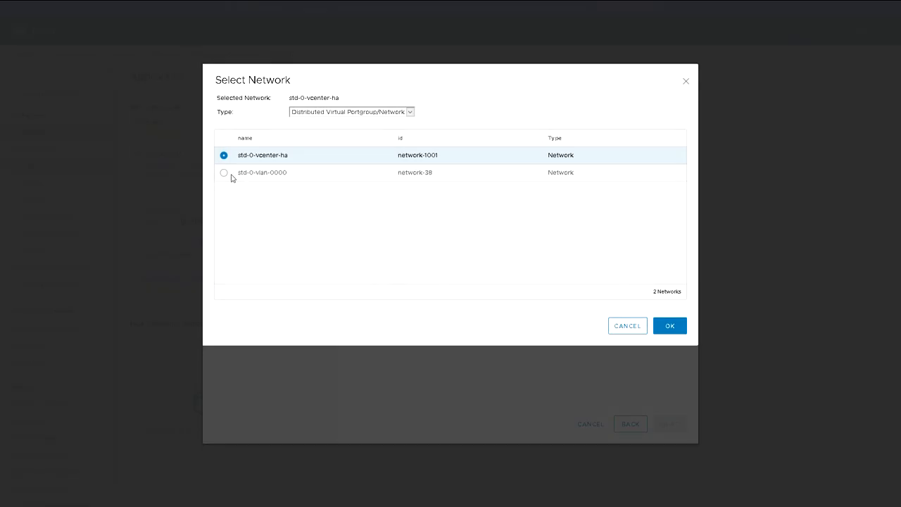
click(224, 172)
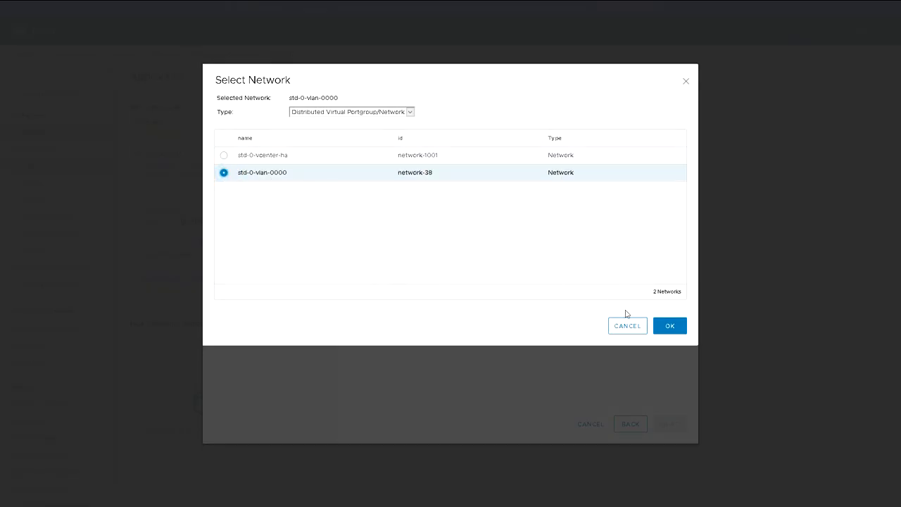
click(669, 325)
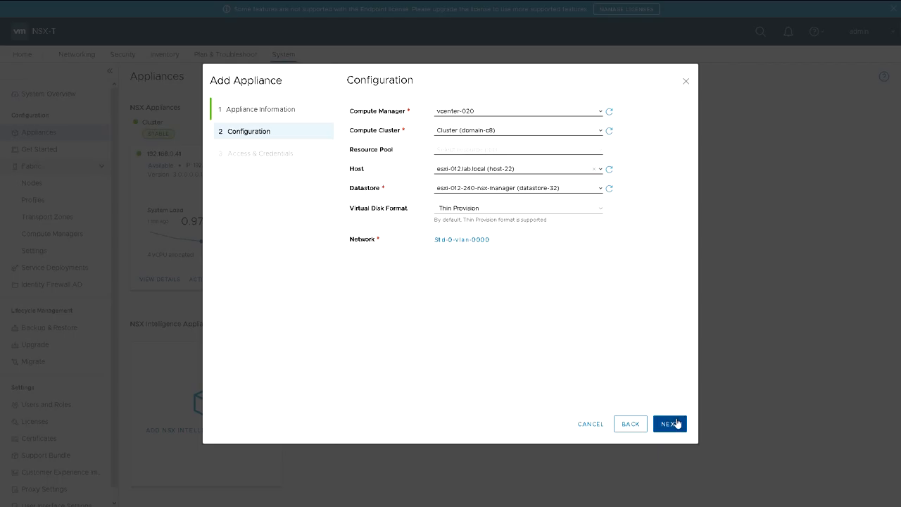
click(671, 423)
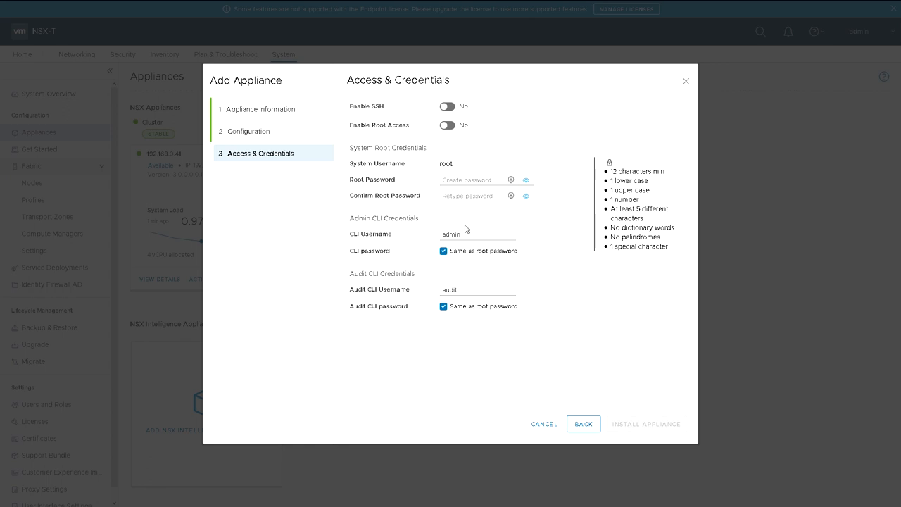
Step: Set and confirm the root password, then submit the appliance installation
text(password)
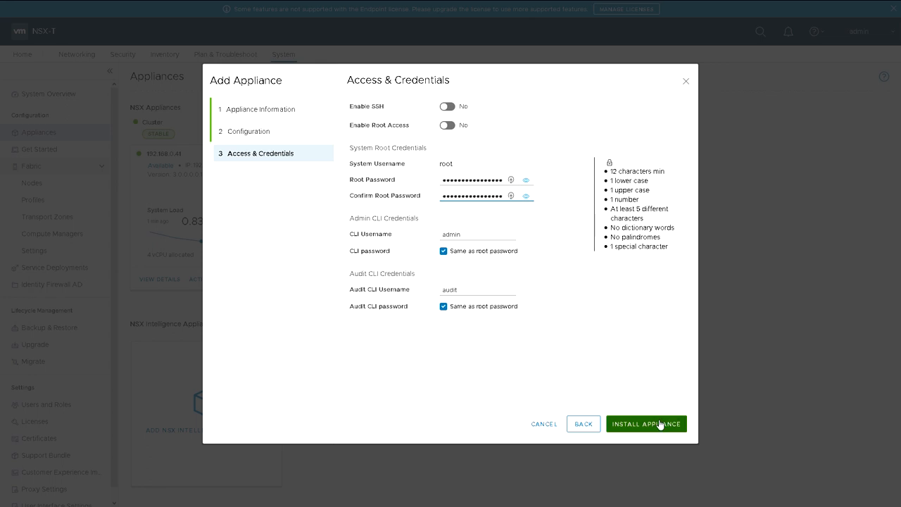
click(645, 423)
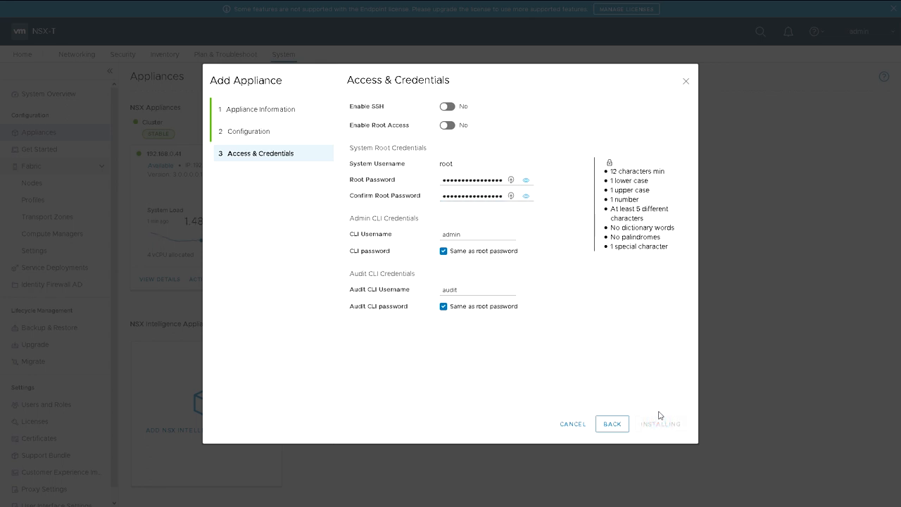
click(659, 422)
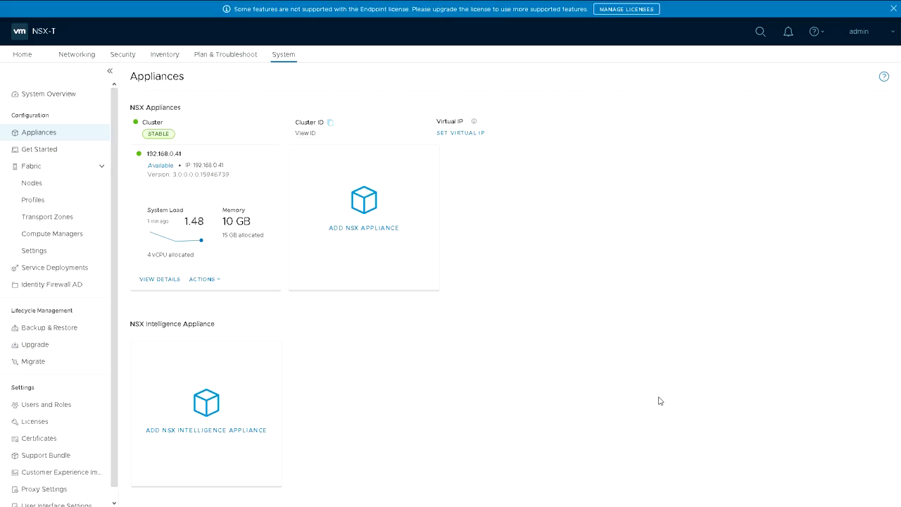
Step: With 192.168.0.42 listed and the cluster degraded, begin adding another NSX appliance
click(363, 228)
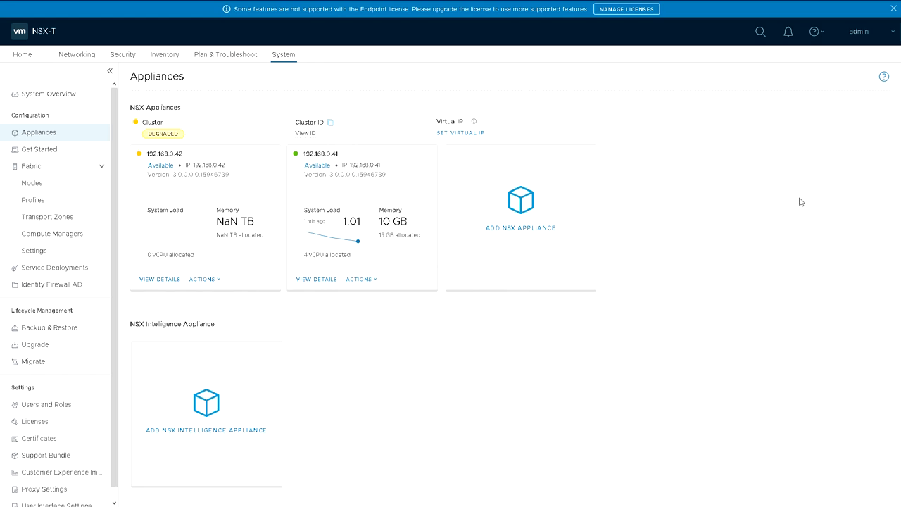
mouse_move(521, 218)
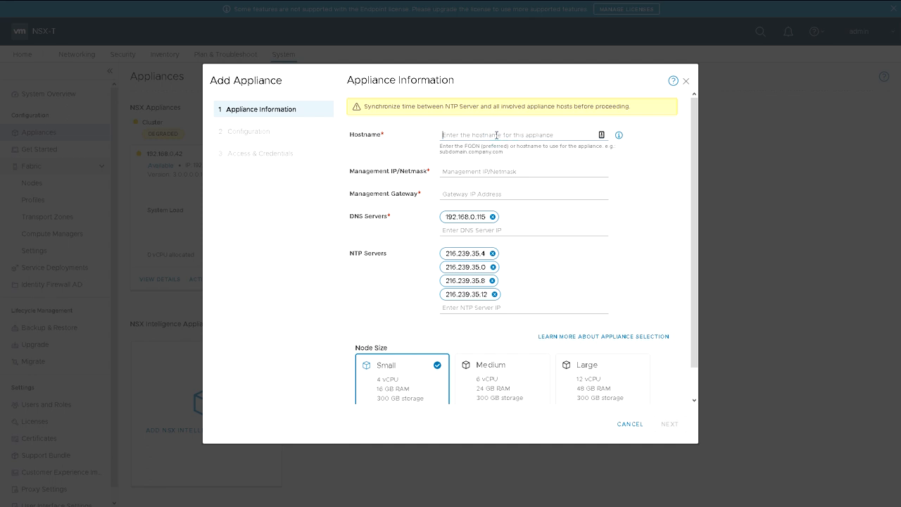
Step: Enter hostname nsxmanager-043.lab.local, IP 192.168.0.43/24, gateway 192.168.0.1 and choose Small size
text(nsxmanager-04)
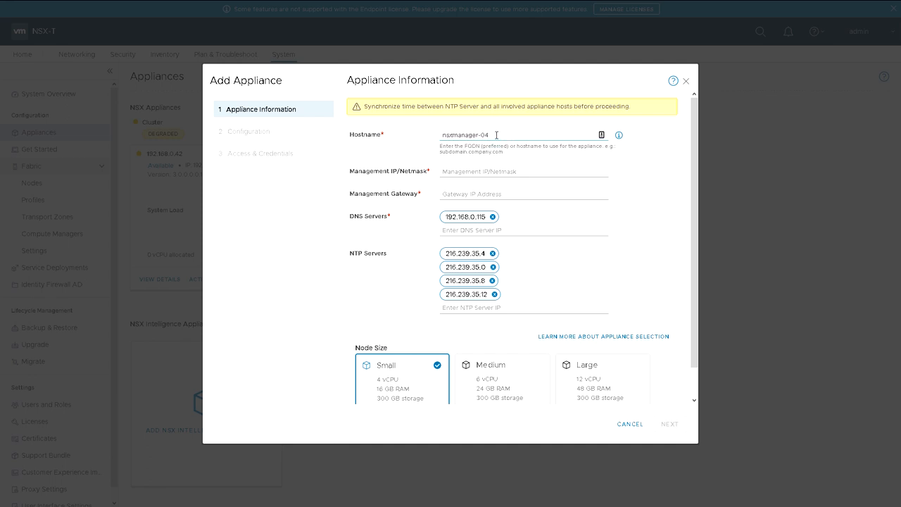
text(3.lab.local)
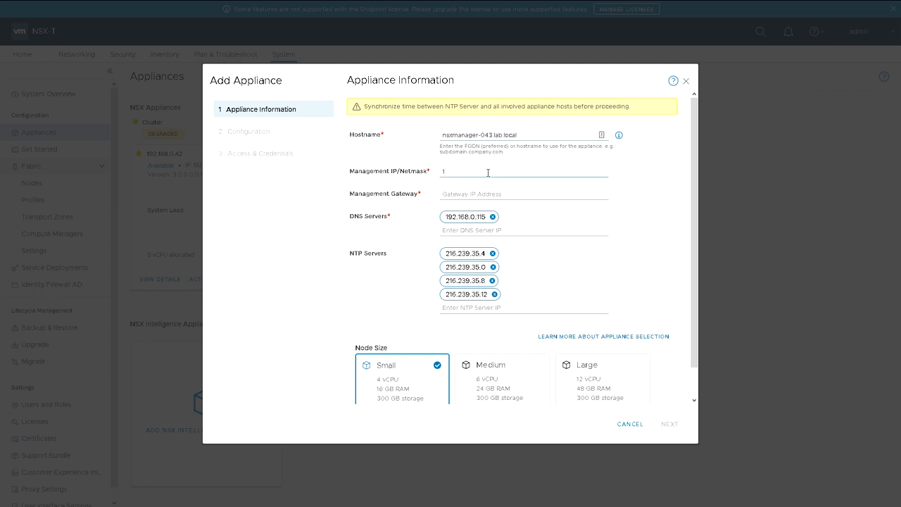
text(92.168.0.43)
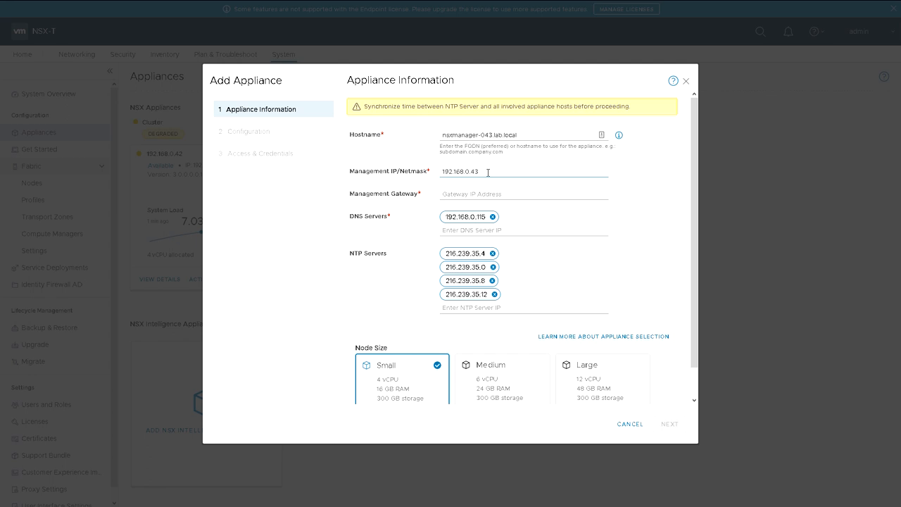
text(/24)
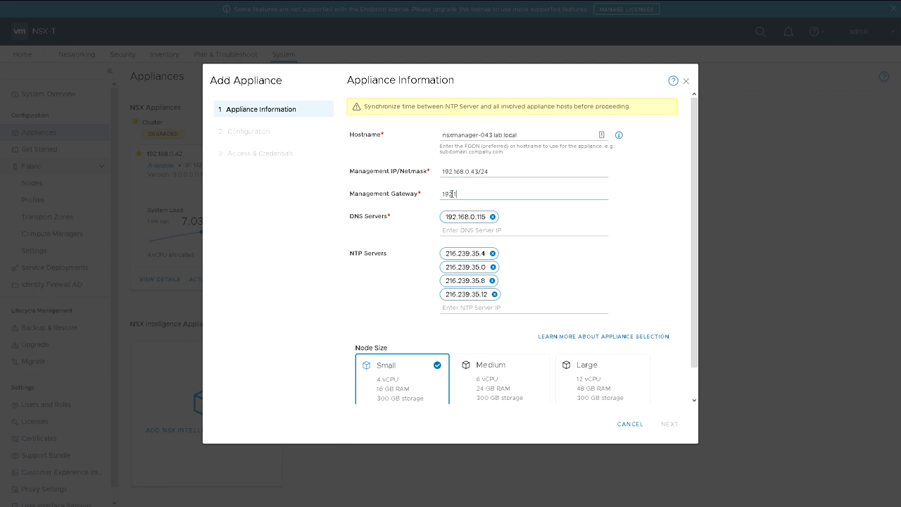
text(192.168.0.1)
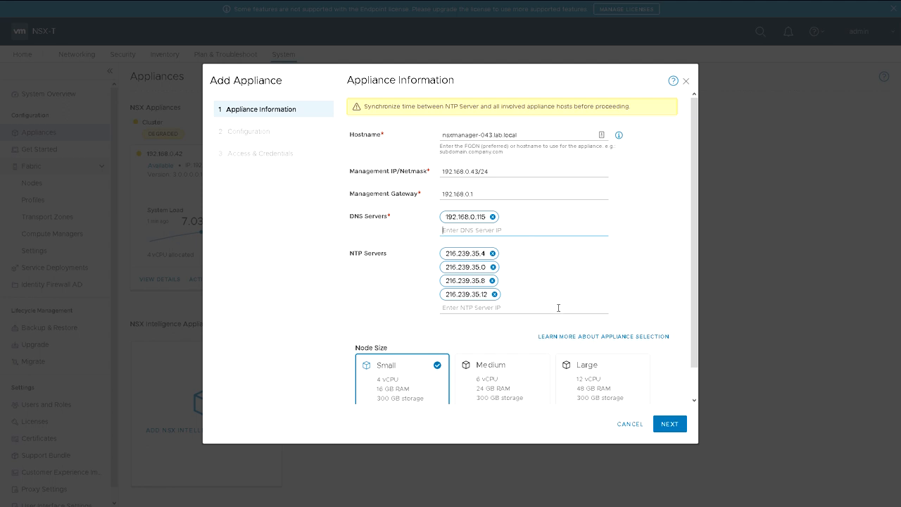
mouse_move(504, 190)
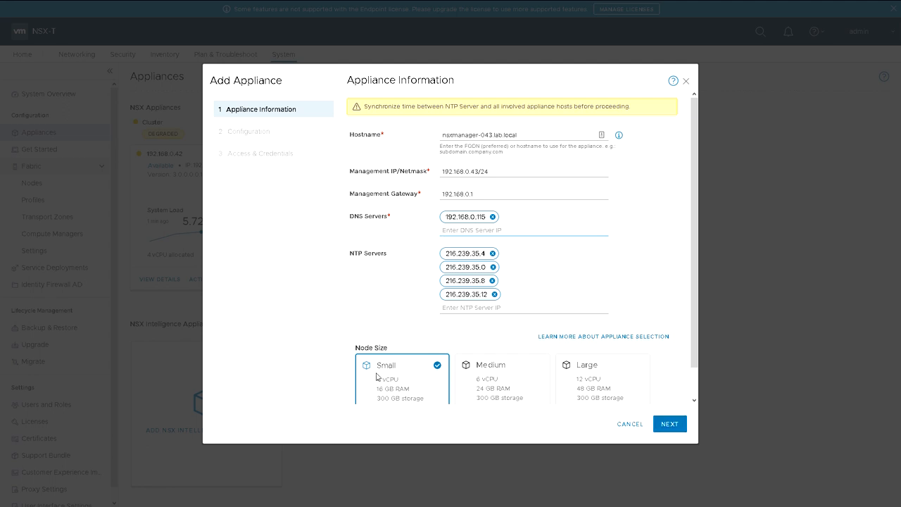
click(669, 422)
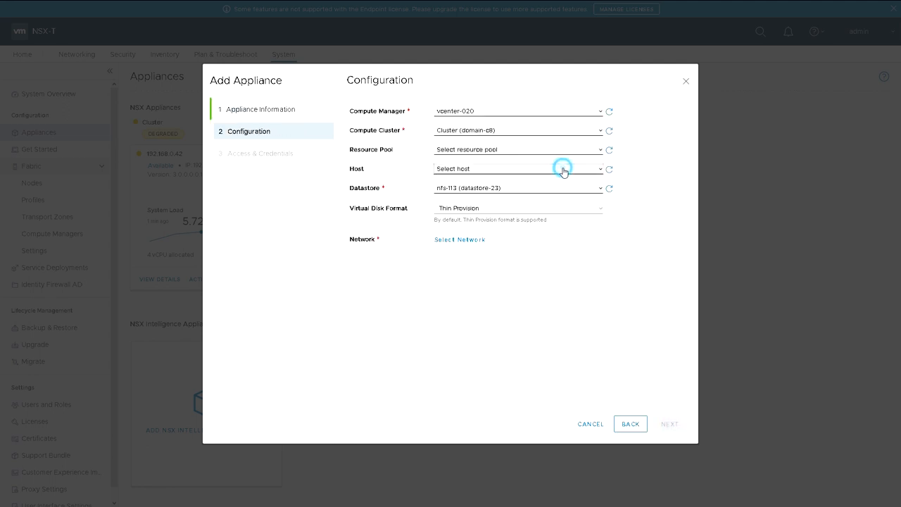
Step: Target host esx-013, the nsx-manager datastore and dfd-0-vlan-0000, then continue to credentials
click(518, 169)
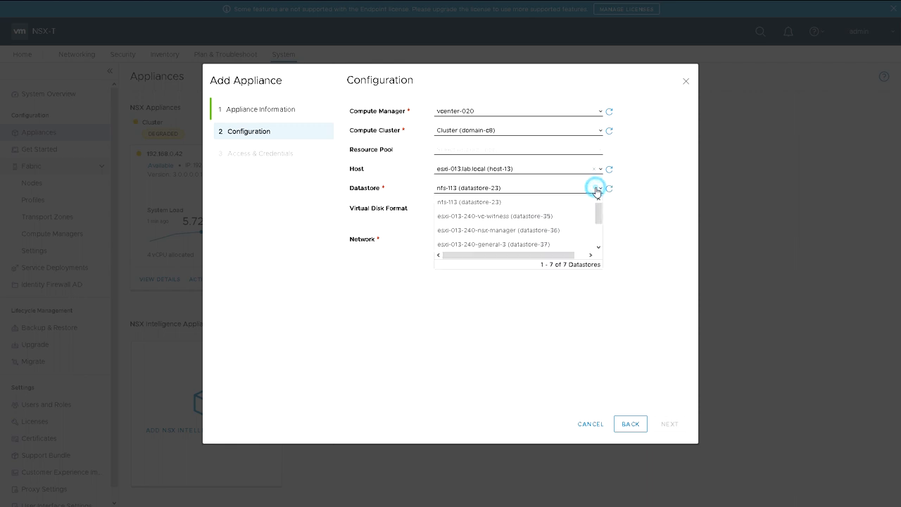
mouse_move(574, 197)
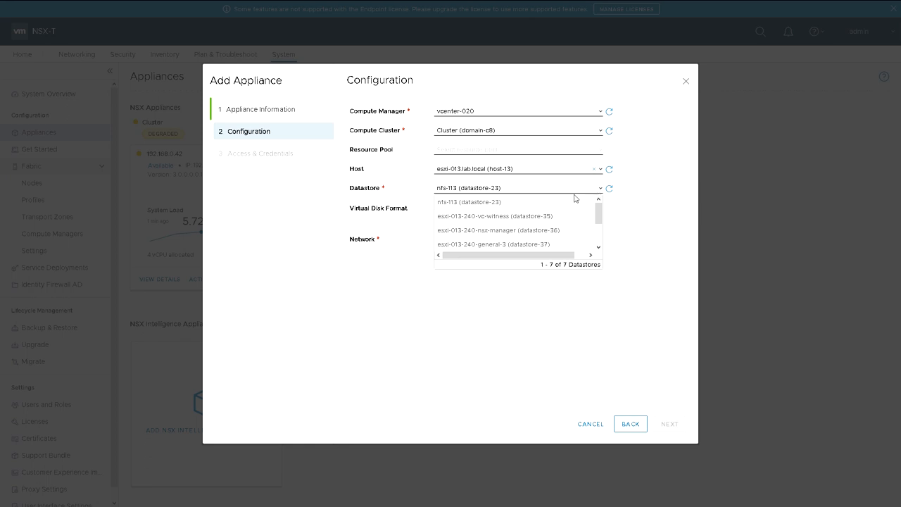
click(496, 231)
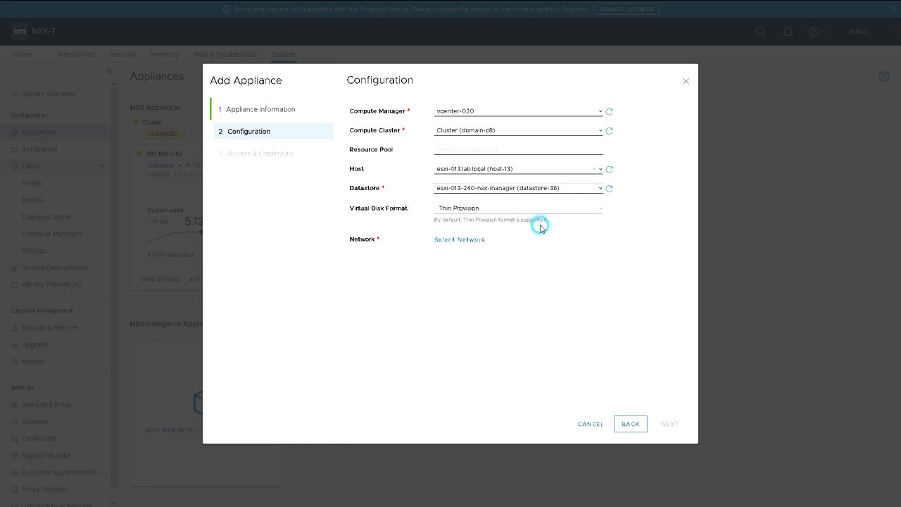
mouse_move(465, 242)
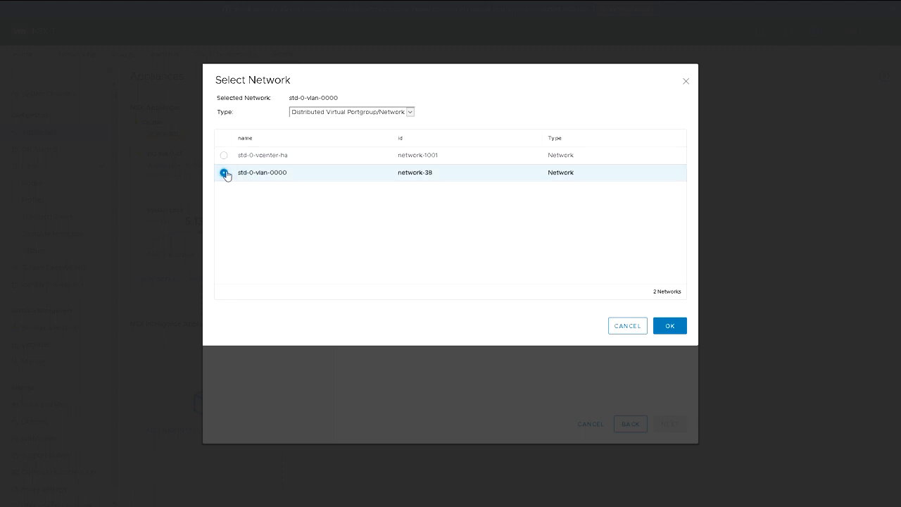
click(224, 171)
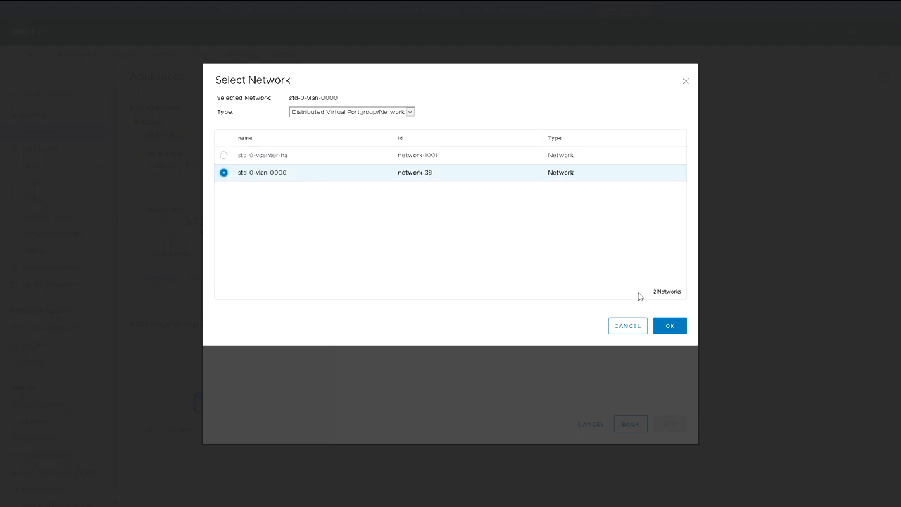
click(668, 325)
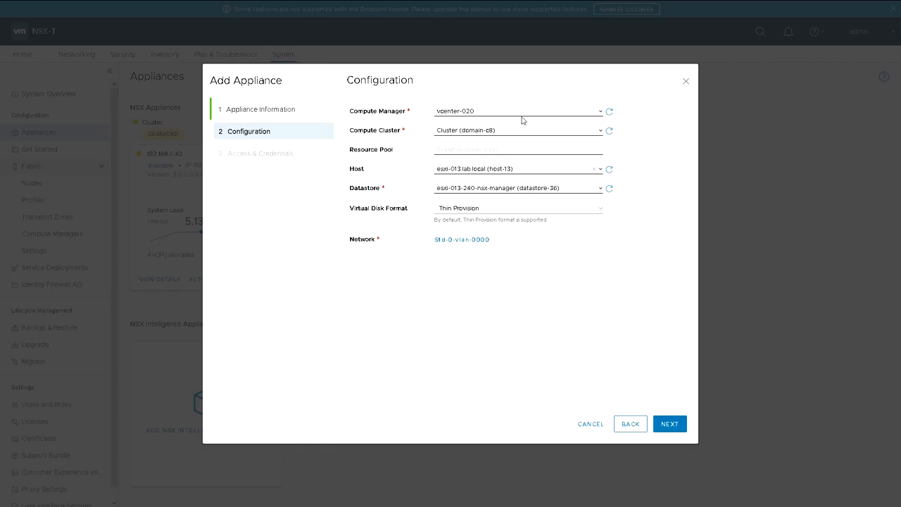
mouse_move(508, 143)
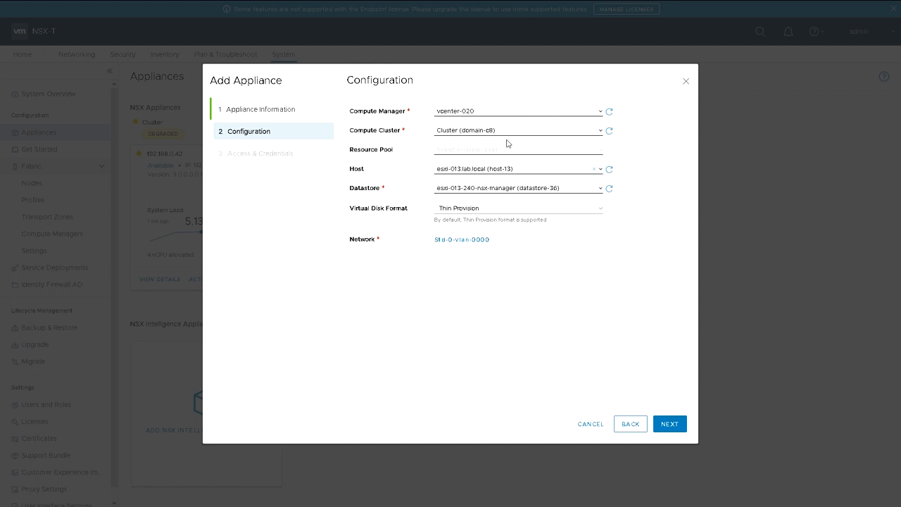
mouse_move(832, 197)
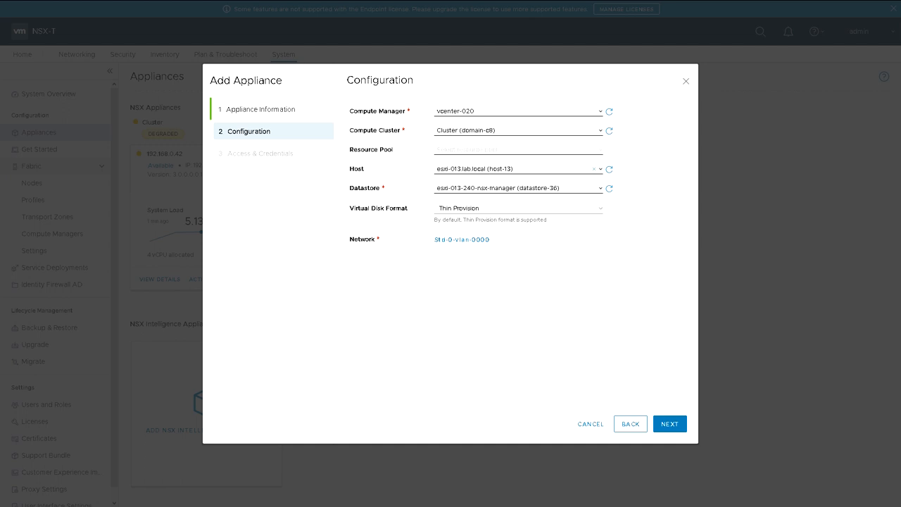
mouse_move(696, 275)
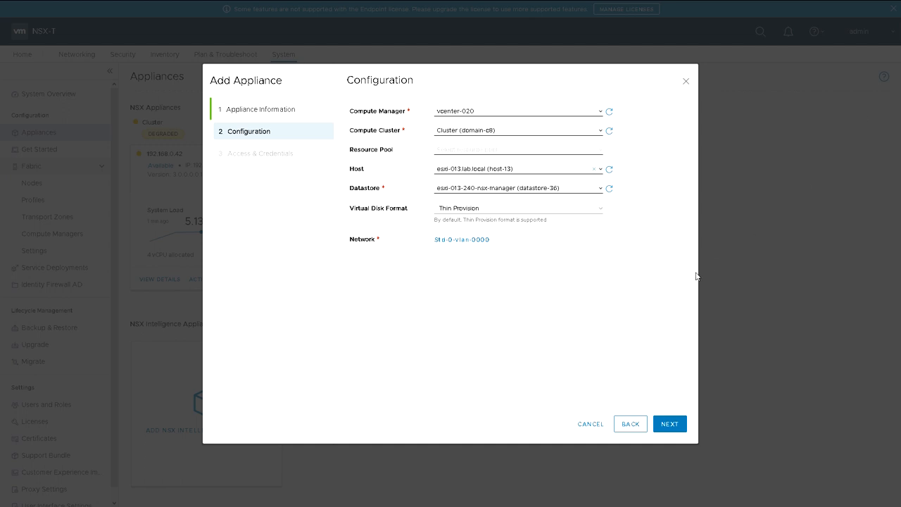
click(668, 423)
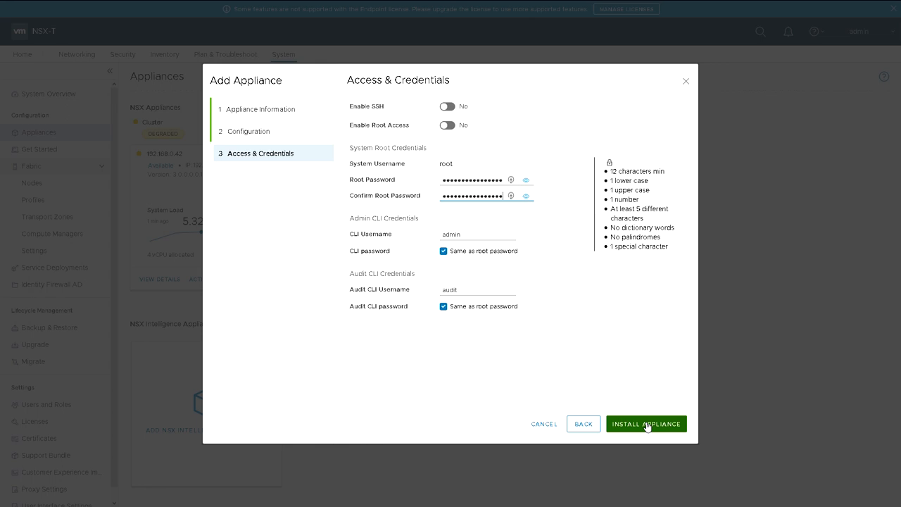
Step: Start installing the new appliance with the entered root credentials
click(646, 422)
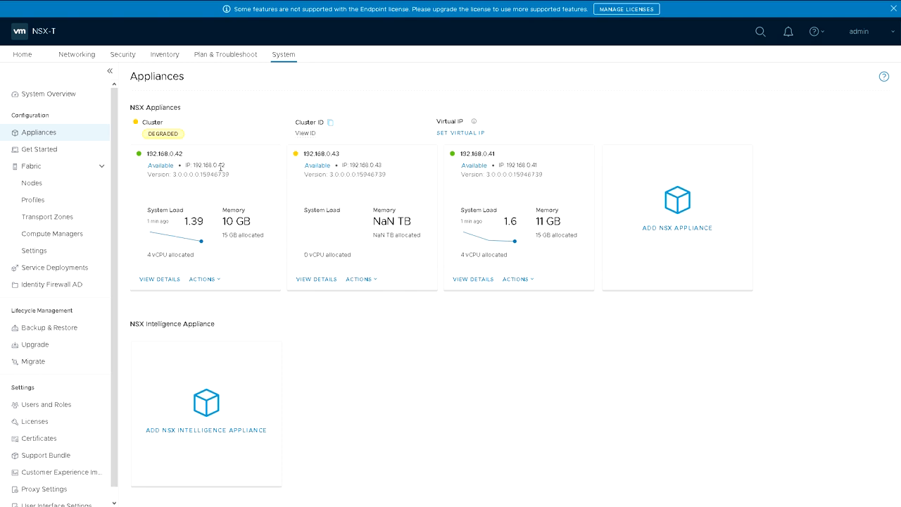
mouse_move(375, 163)
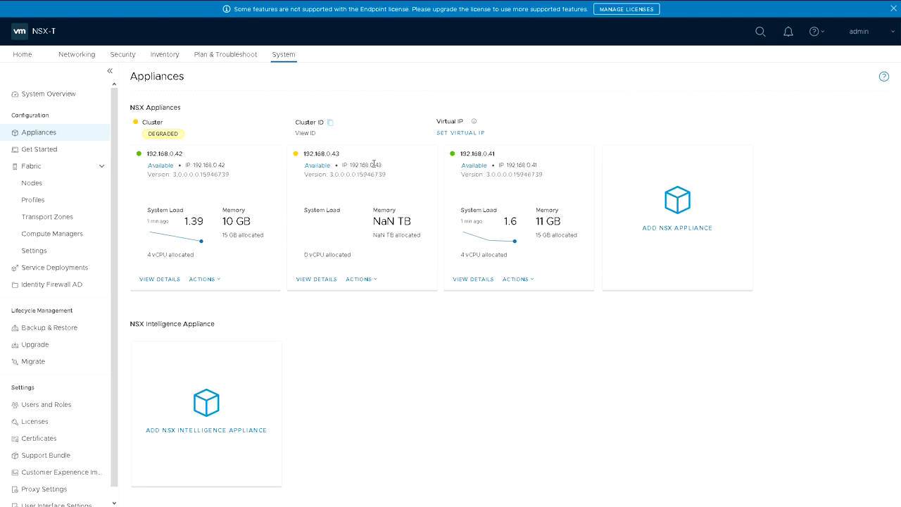
mouse_move(375, 202)
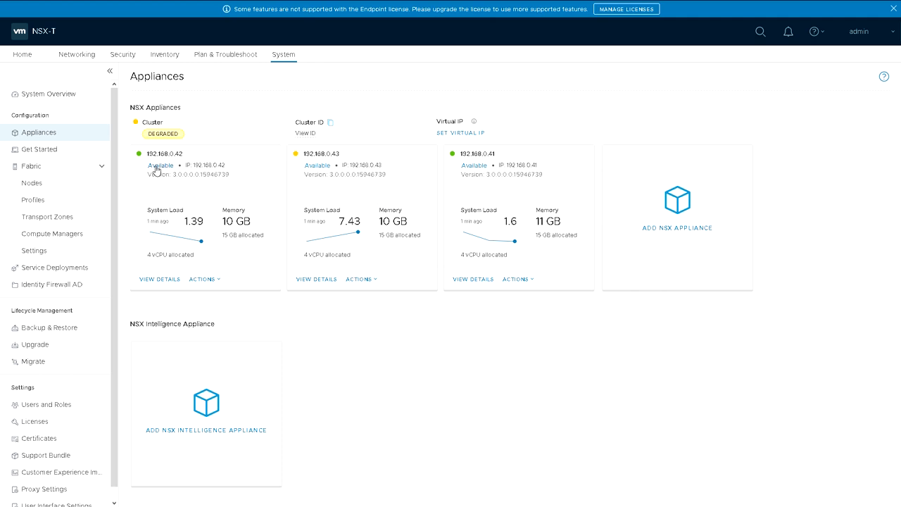
mouse_move(476, 172)
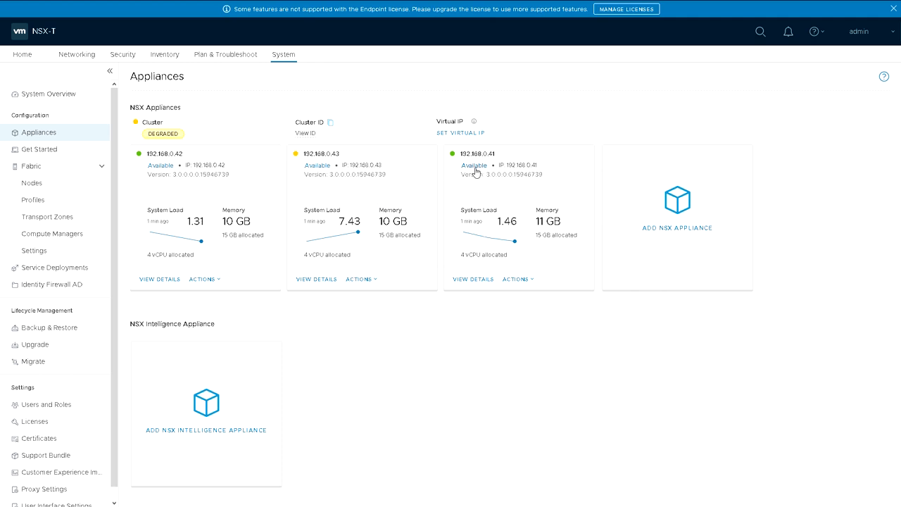
mouse_move(447, 200)
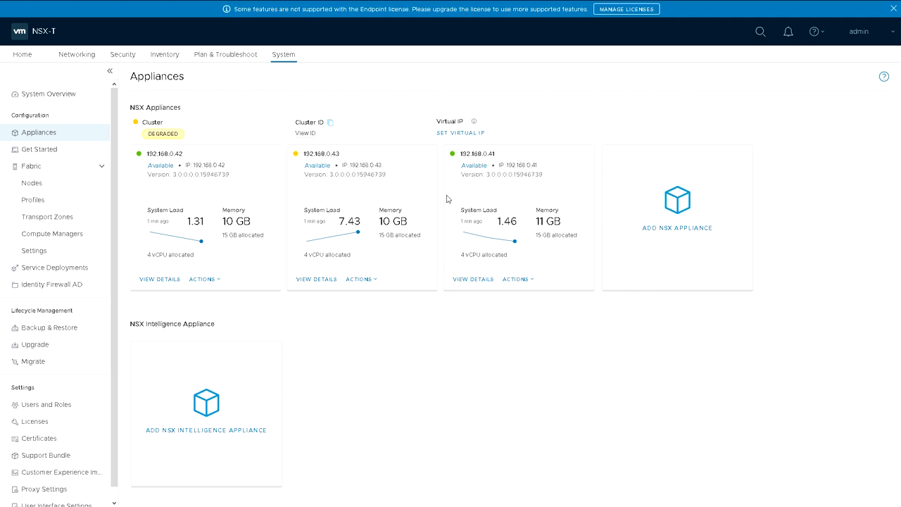
mouse_move(372, 203)
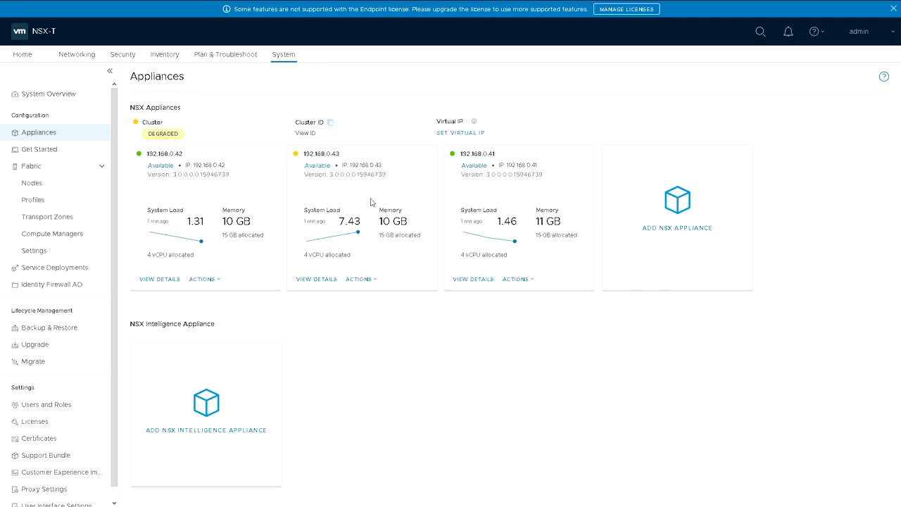
mouse_move(138, 126)
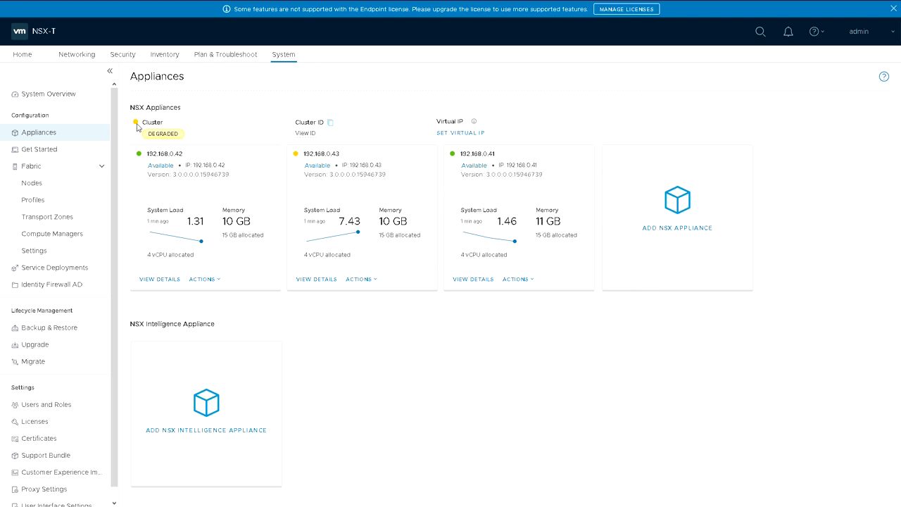
mouse_move(327, 184)
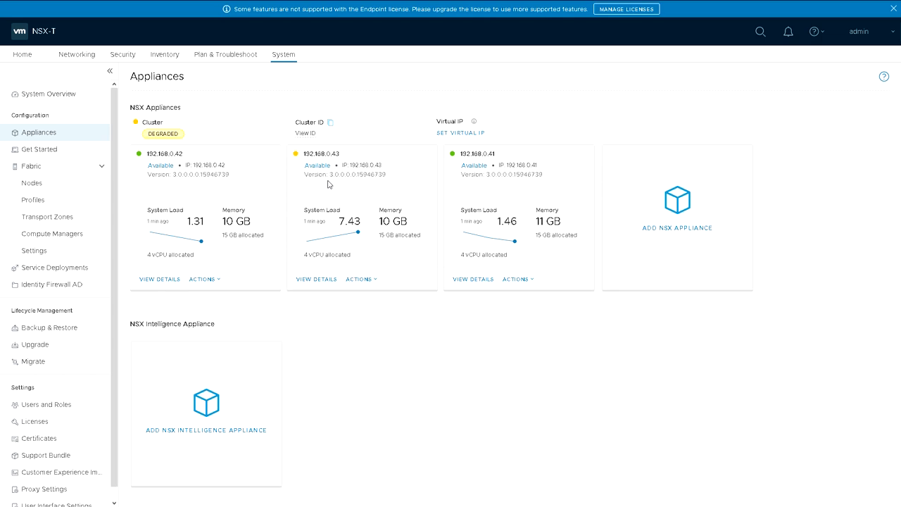
mouse_move(459, 170)
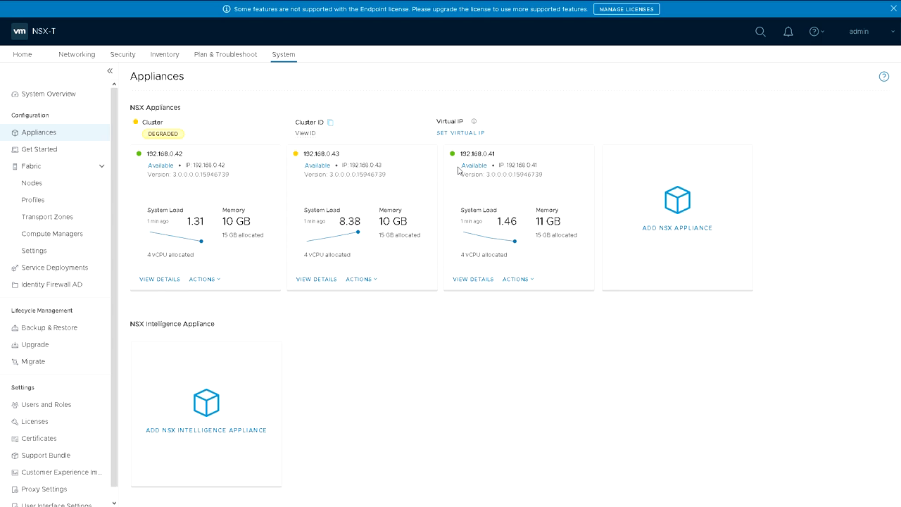
Step: Bring up the Set Virtual IP dialog for the three-node manager cluster
click(460, 133)
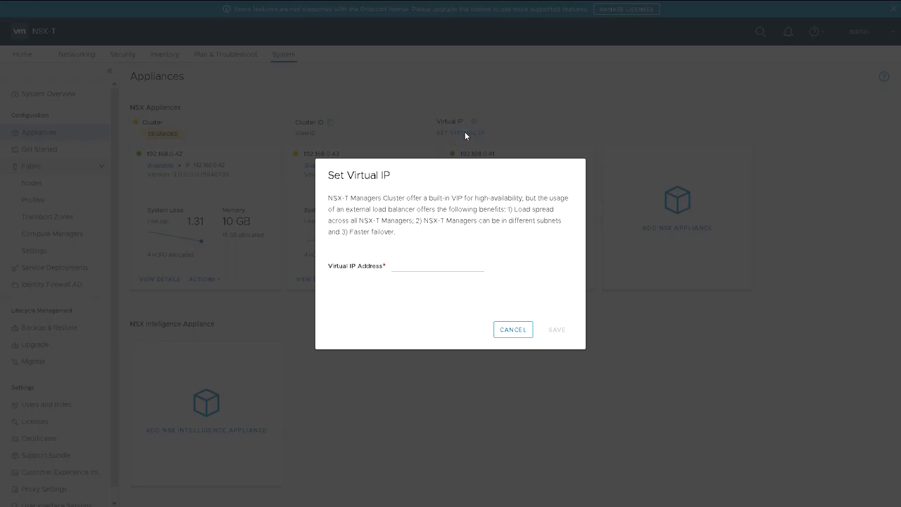
Step: Assign virtual IP 192.168.0.40 to the manager cluster and save it
click(436, 270)
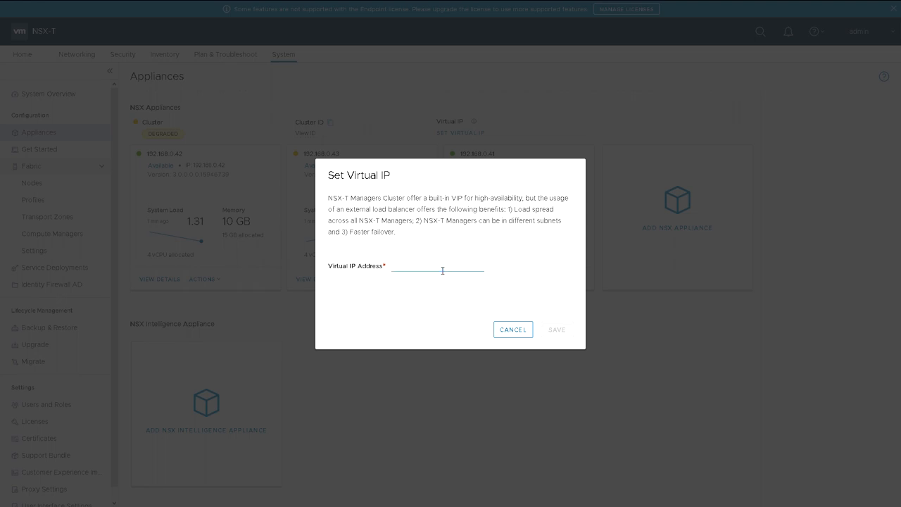
text(192)
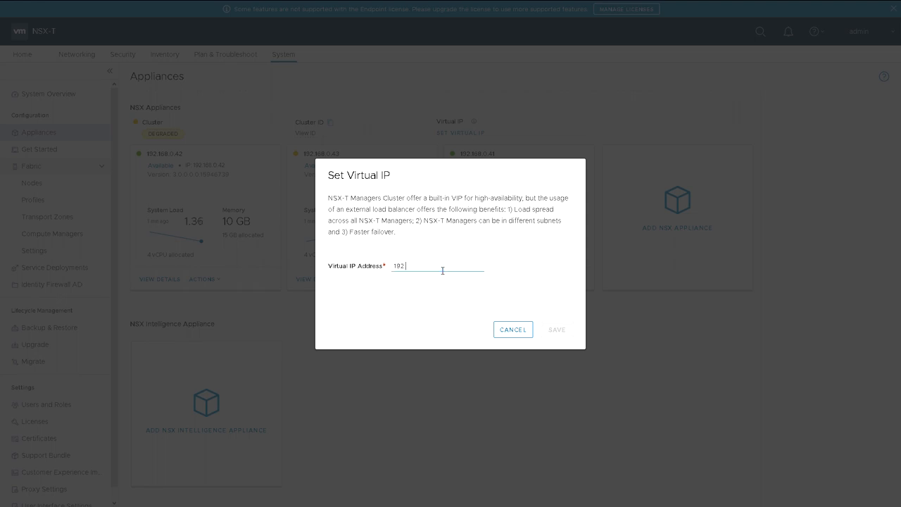
text(.168.0.40)
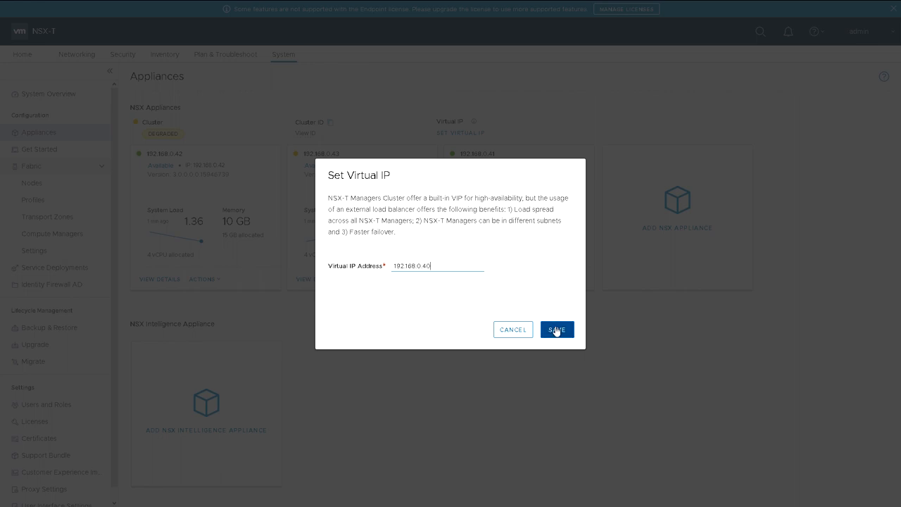
click(556, 329)
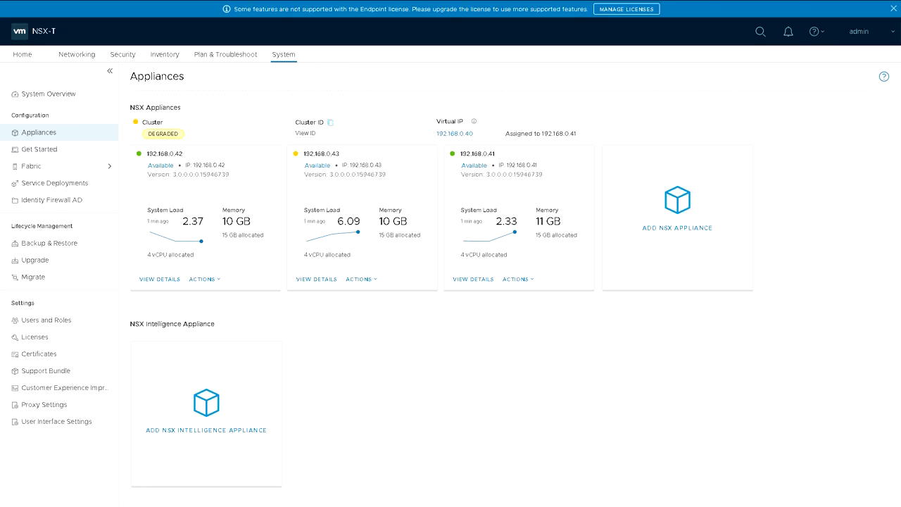
mouse_move(369, 144)
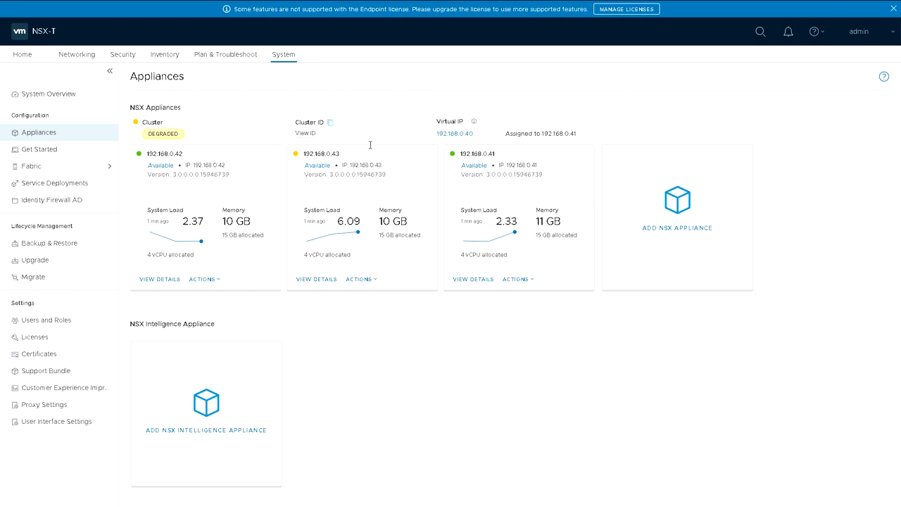
mouse_move(507, 133)
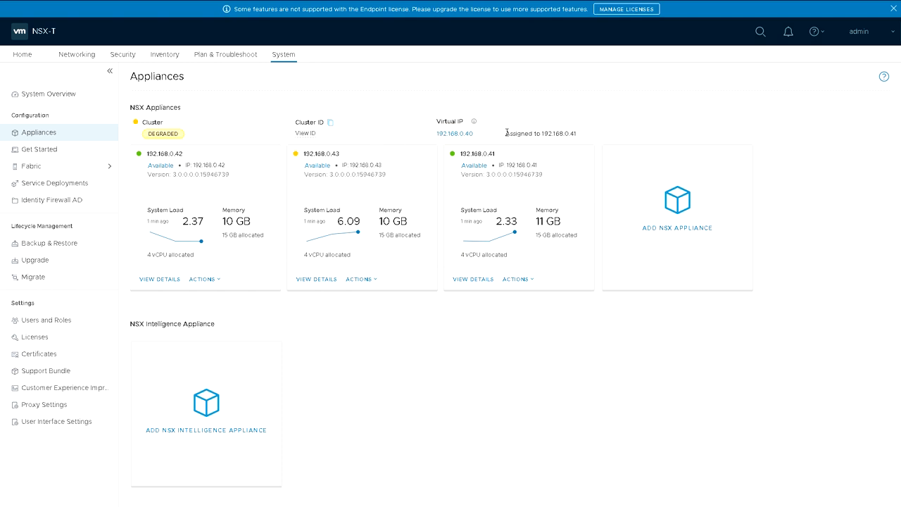
mouse_move(499, 159)
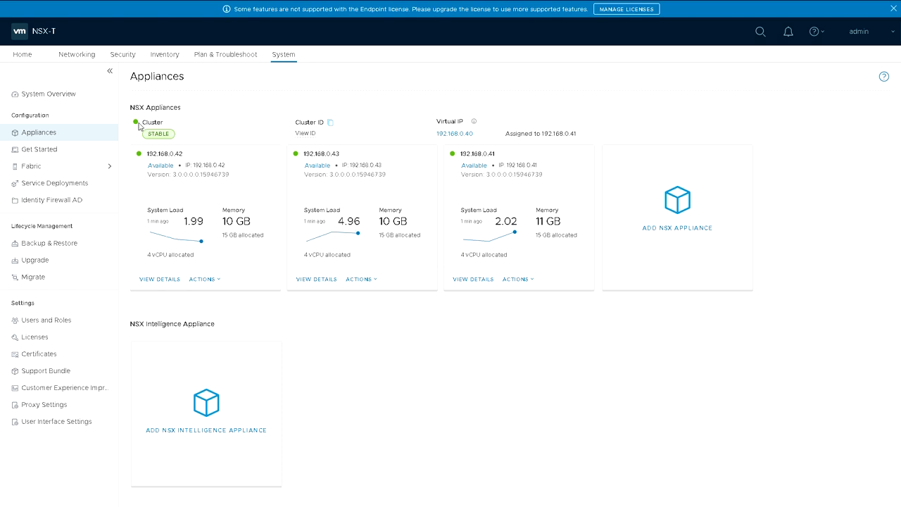
Step: Wait on the Appliances page until the cluster status turns from Degraded to Stable
click(454, 133)
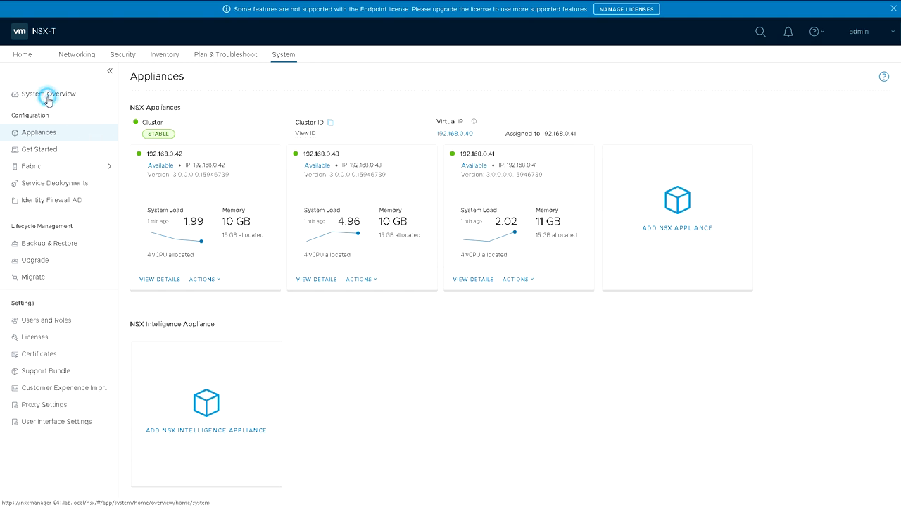
Step: Show the System Overview reporting 3 management nodes and 4 host transport nodes
click(48, 93)
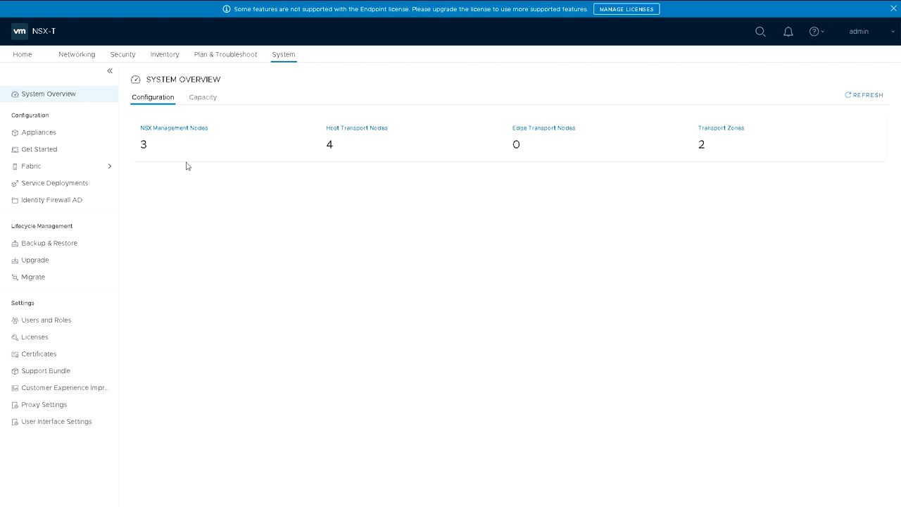
mouse_move(360, 172)
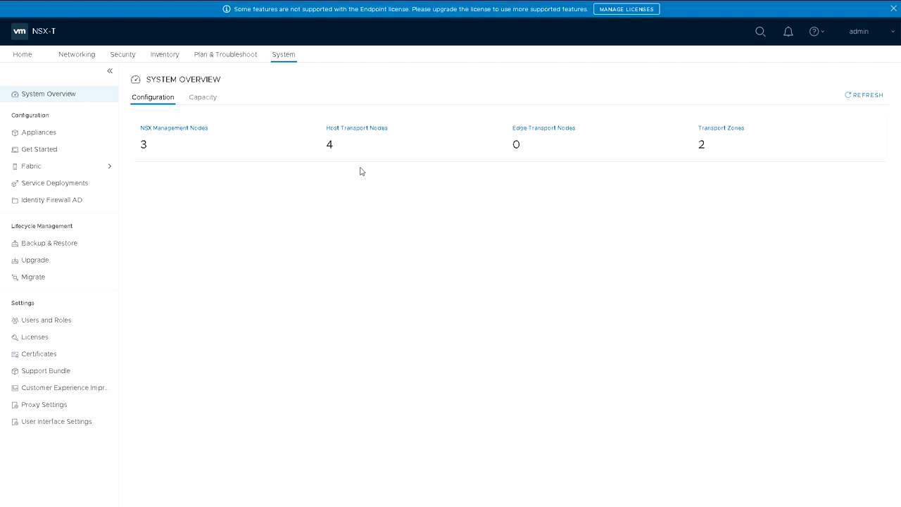
mouse_move(710, 160)
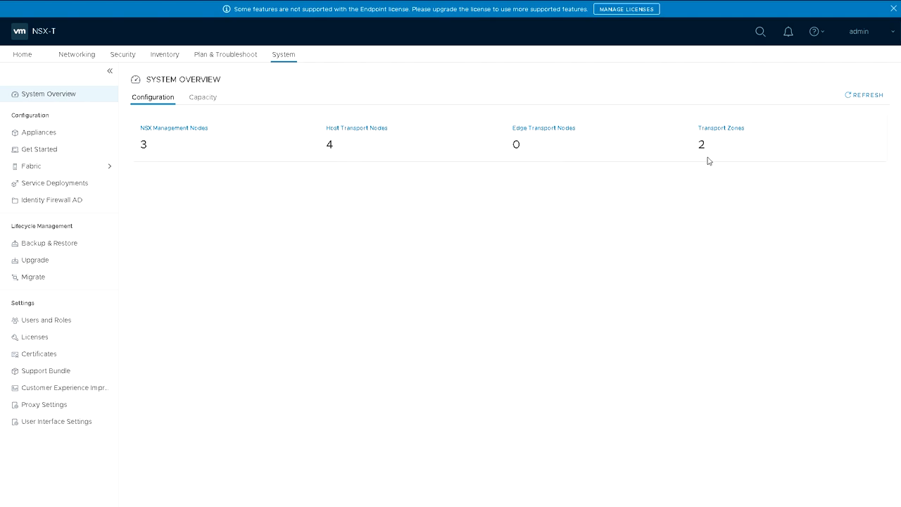